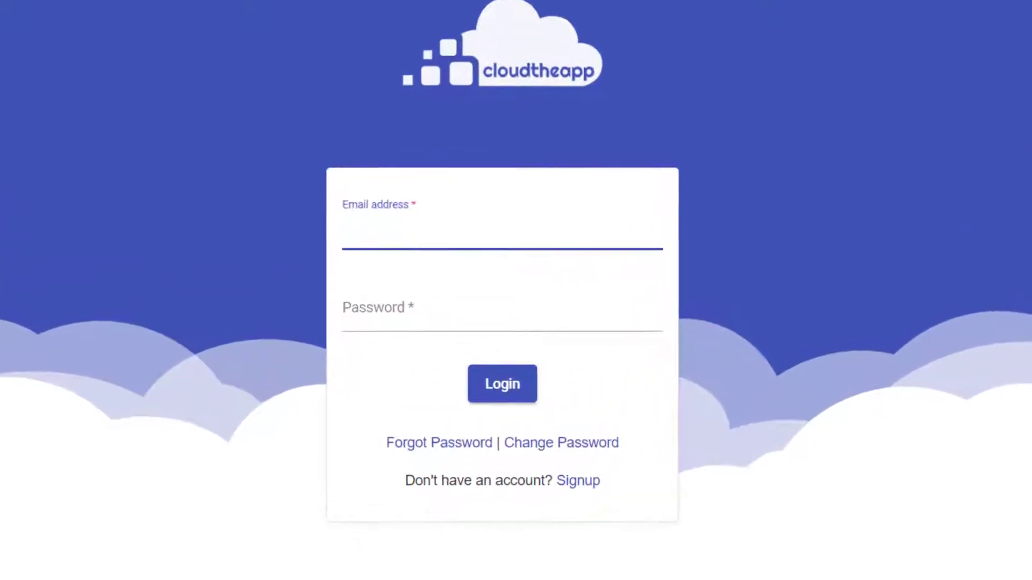
Sign in and go to the Team 2029 Inc. Production workspace of quality apps.
left_click(502, 384)
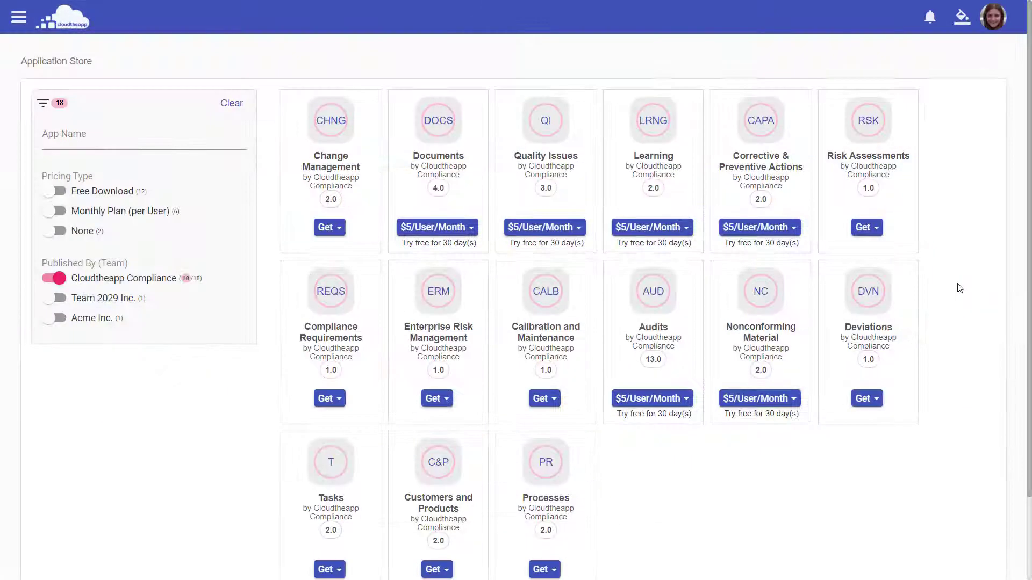
left_click(526, 378)
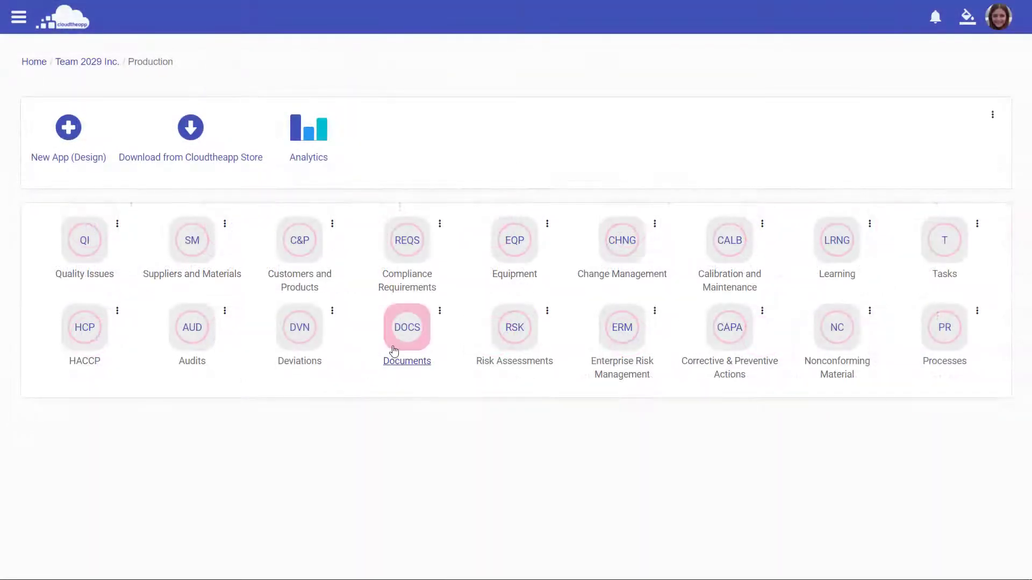
In Documents, filter released documents to Procedure type and review NCMR Procedure 16.1.
left_click(406, 326)
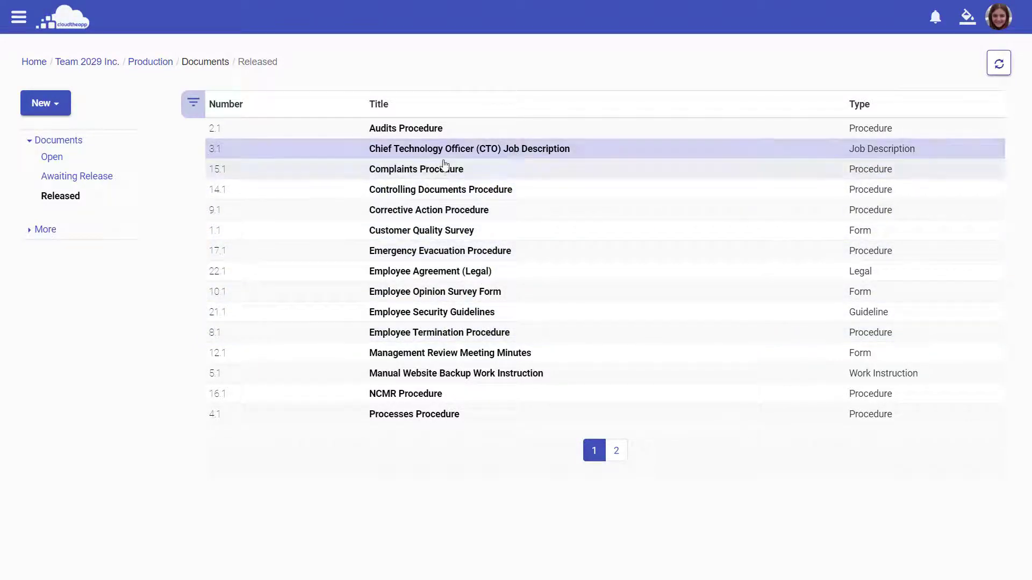
left_click(192, 103)
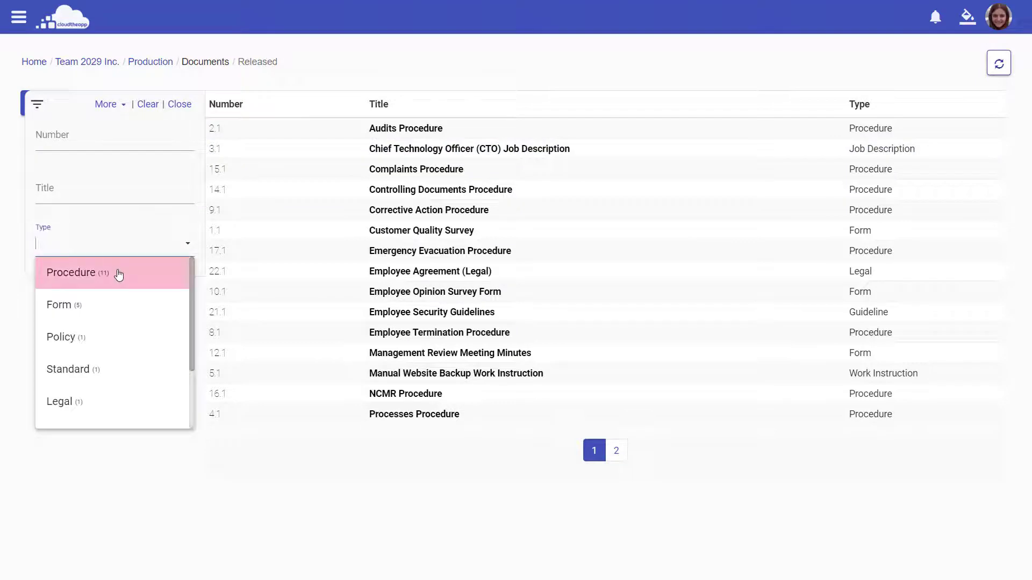
left_click(72, 272)
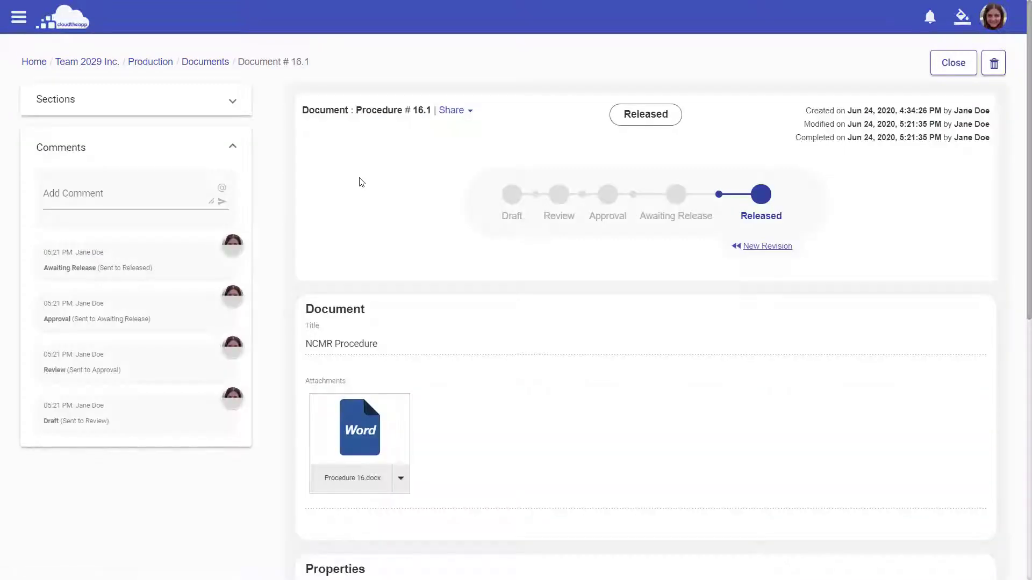
scroll("down", 3)
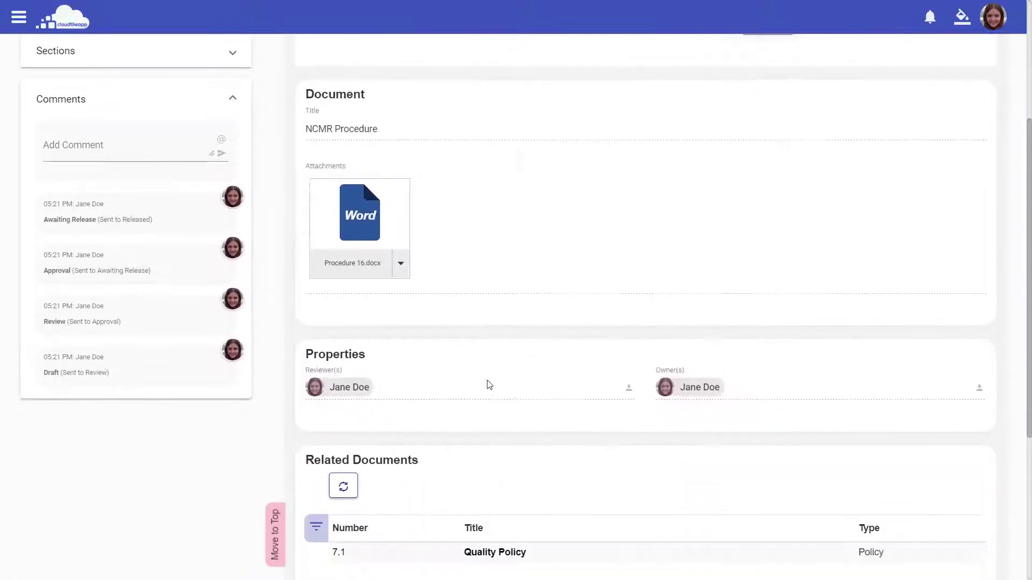
scroll("down", 3)
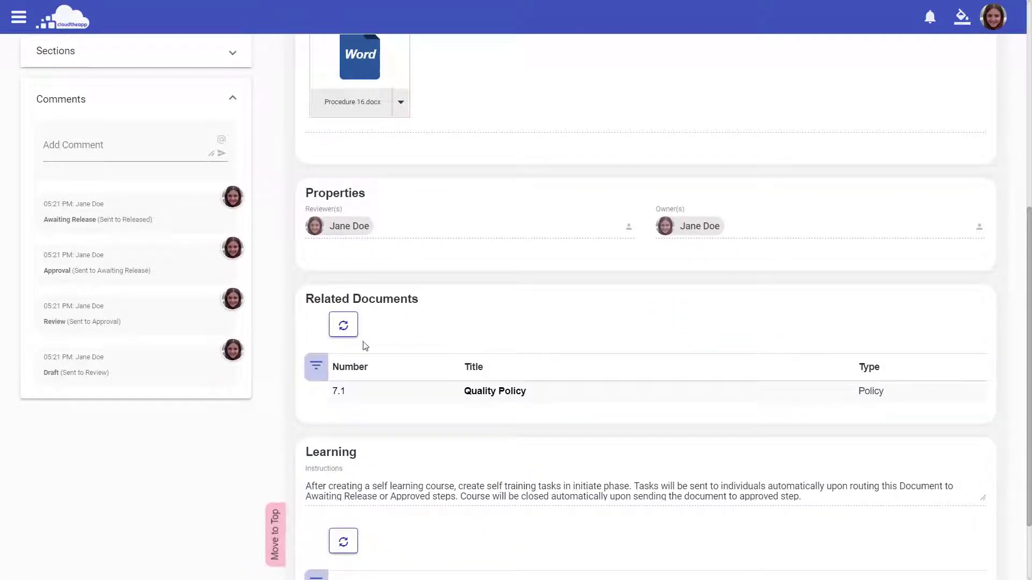
mouse_move(467, 415)
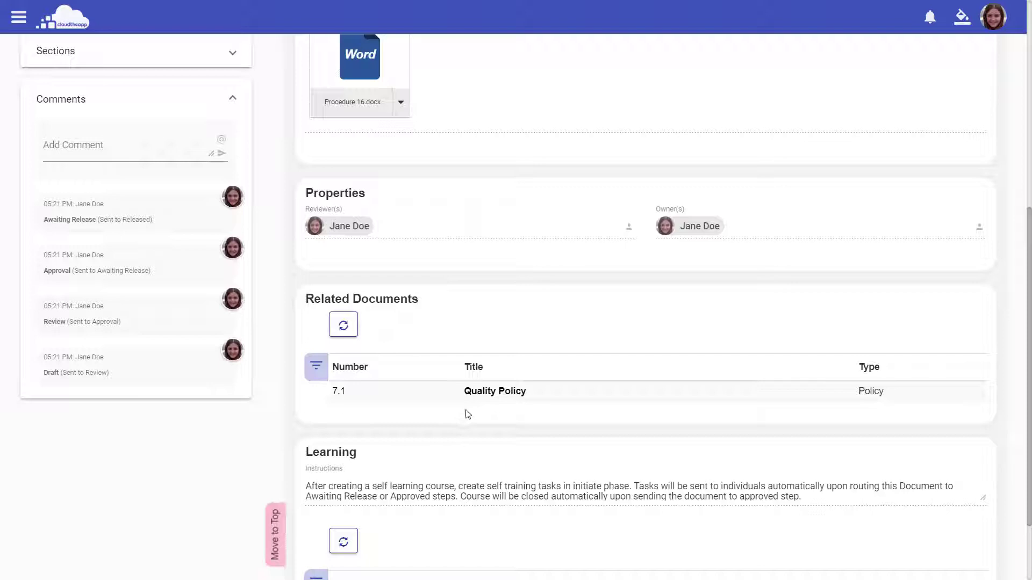
scroll("up", 3)
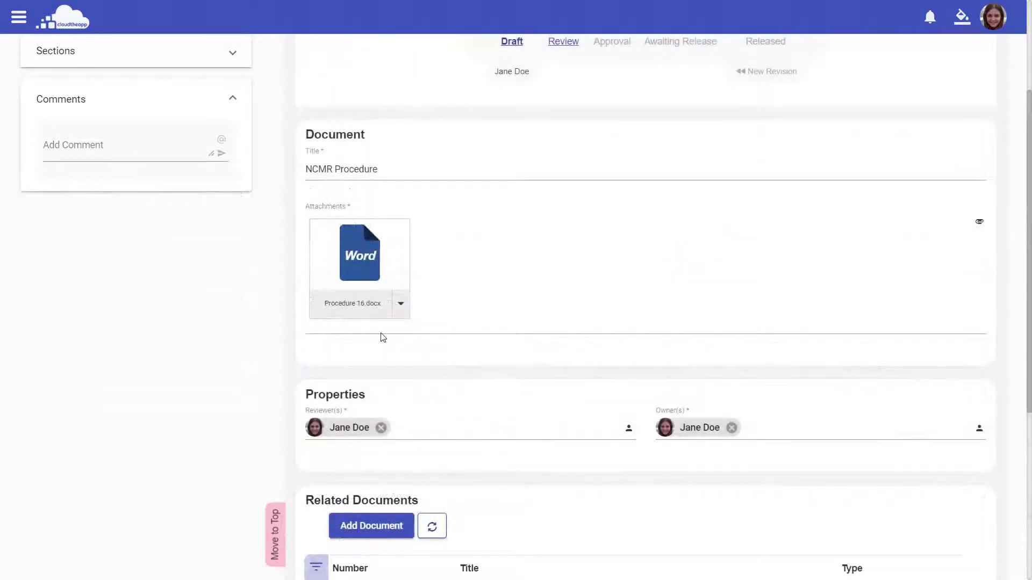
Download Procedure 16.docx from the draft revision and save it to a local folder.
left_click(400, 303)
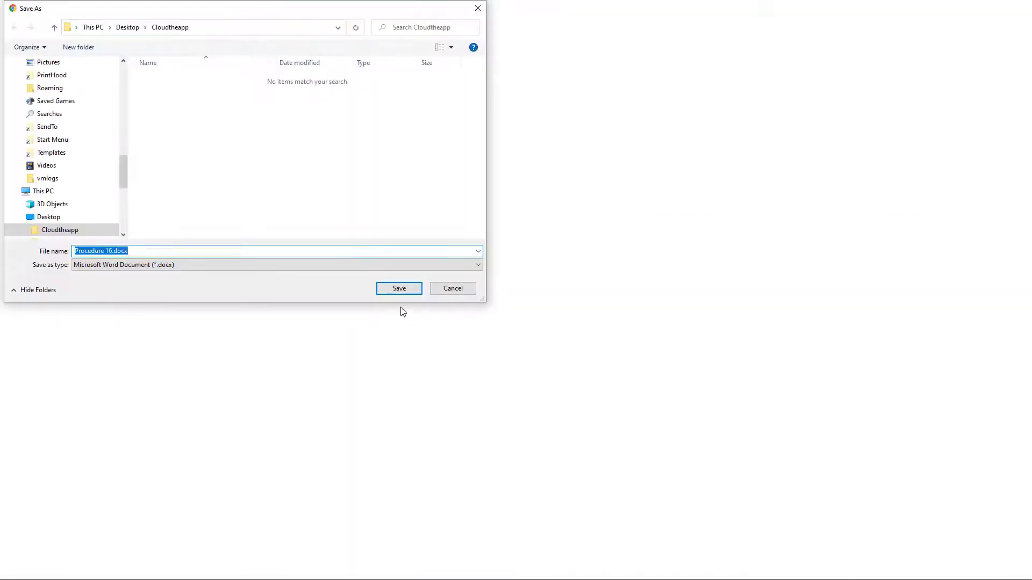
left_click(397, 288)
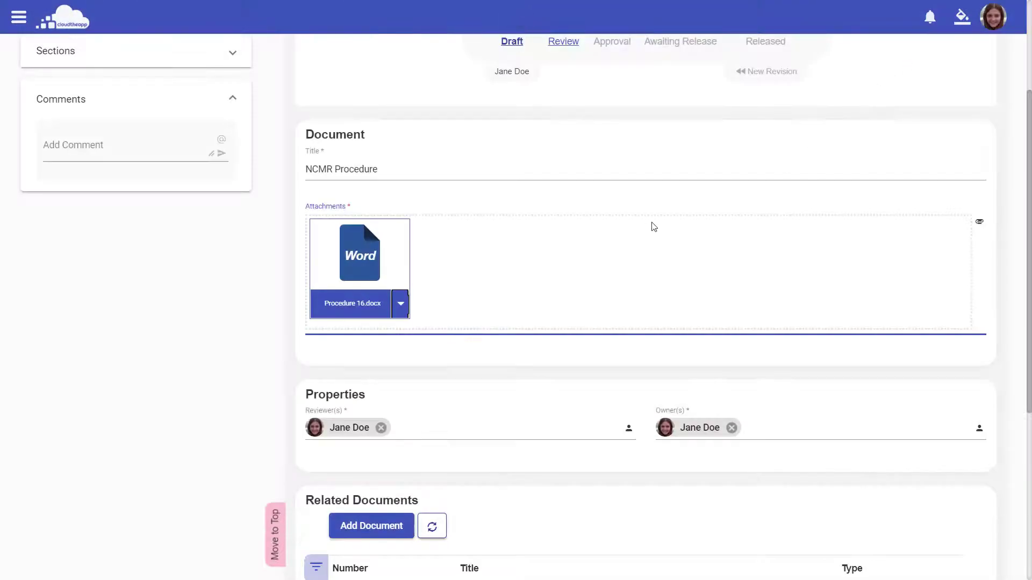
scroll("up", 3)
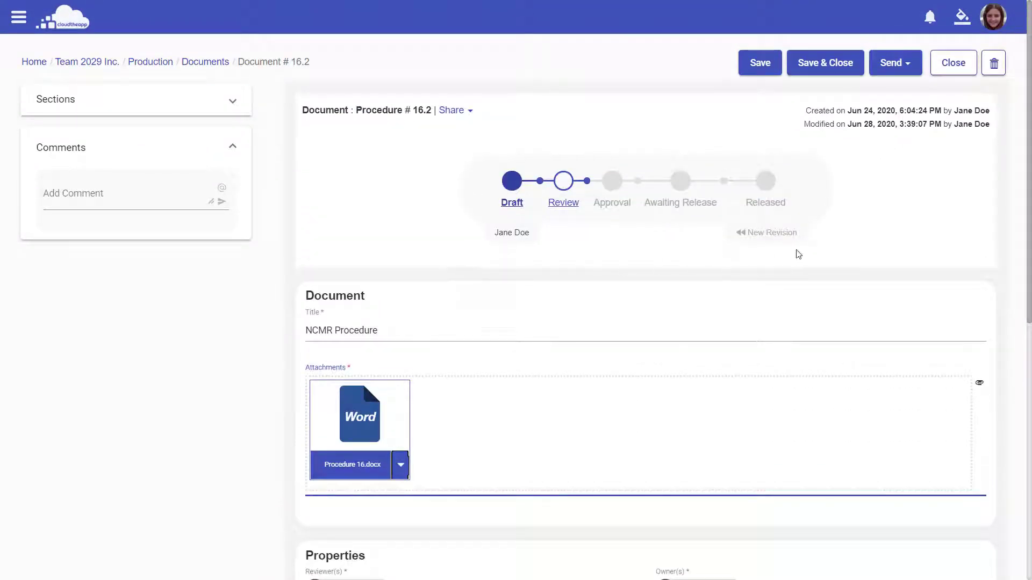
Send the draft to the Review step with the comment 'Ready to review!'.
left_click(890, 62)
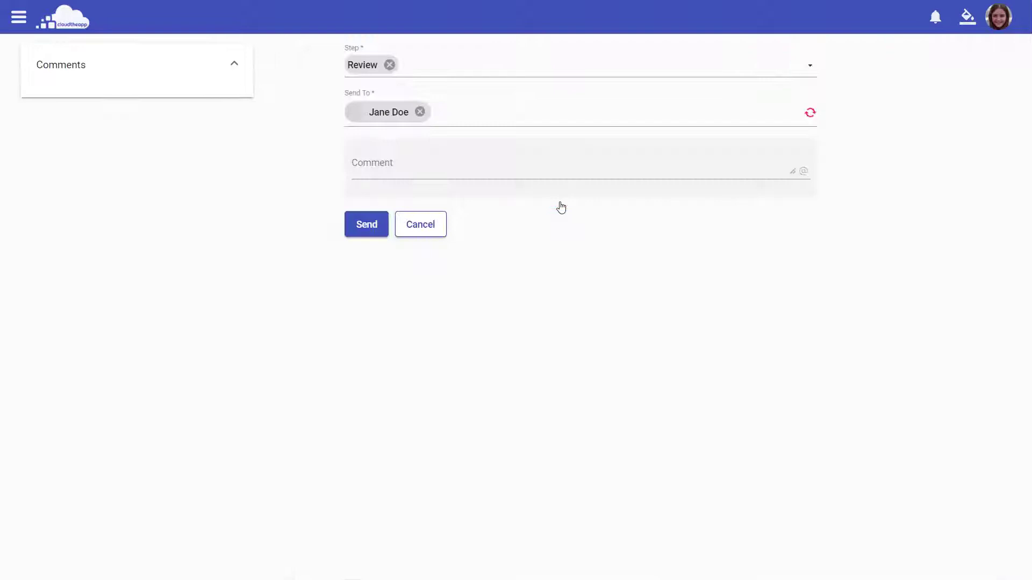
left_click(461, 165)
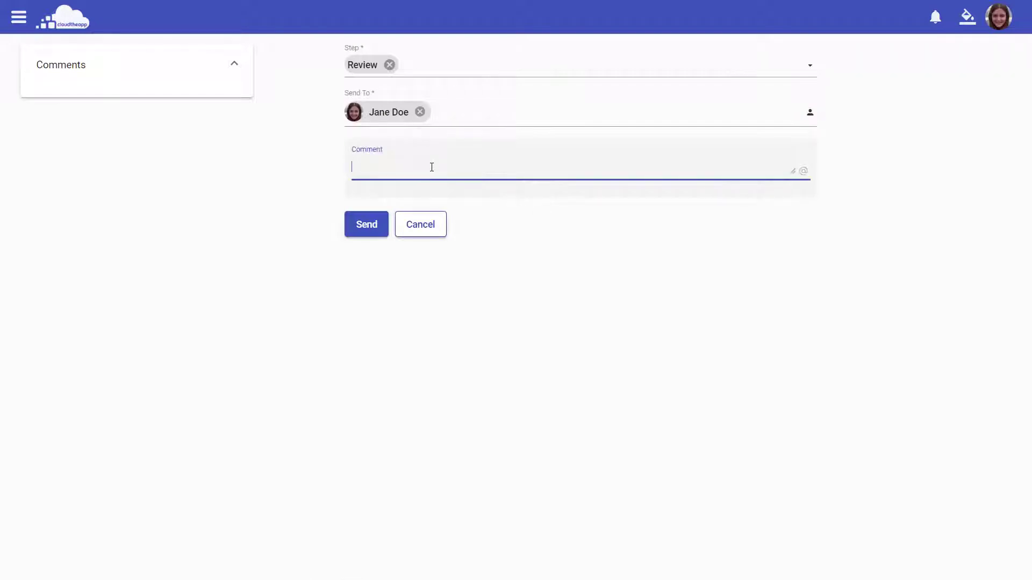
type("Ready to r")
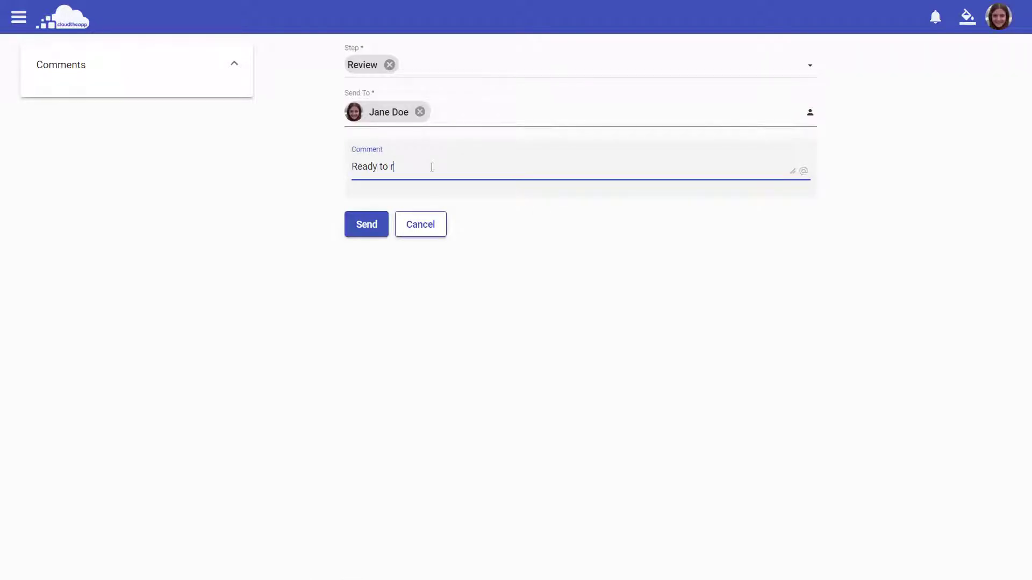
type("eview!")
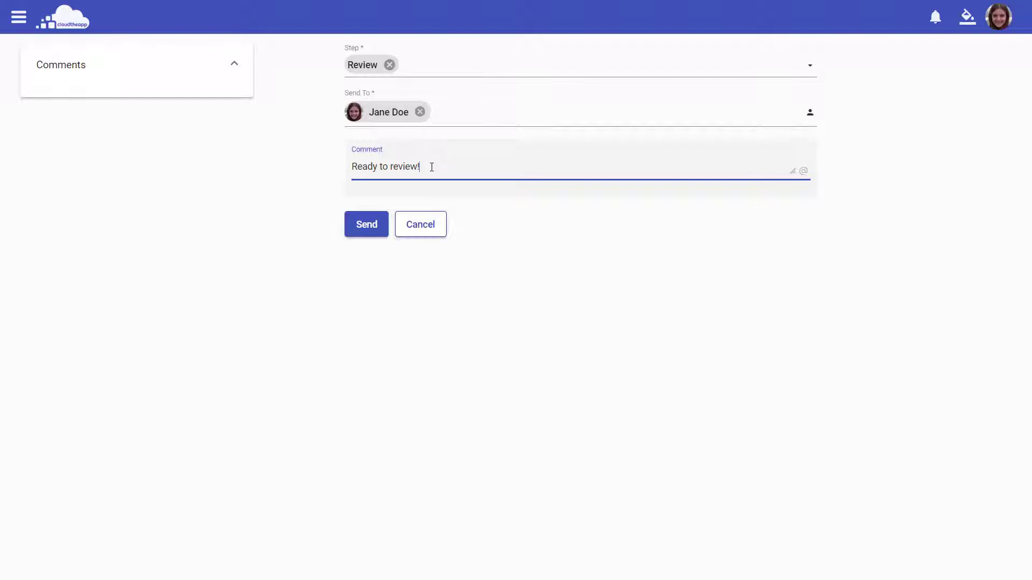
left_click(366, 224)
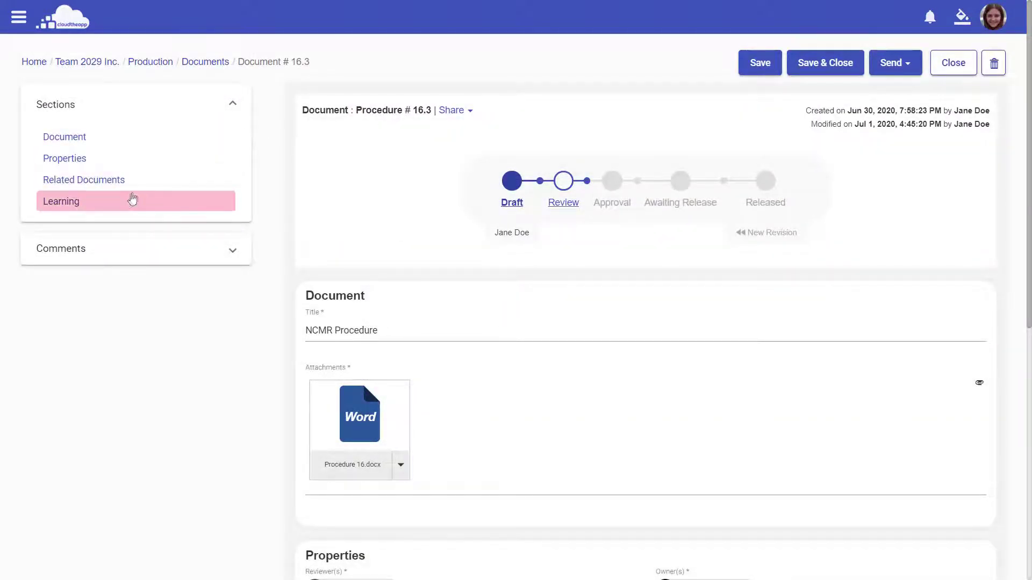
Create an instructor-led course in Learning, add tasks for the four New York employees, and go Home.
left_click(369, 458)
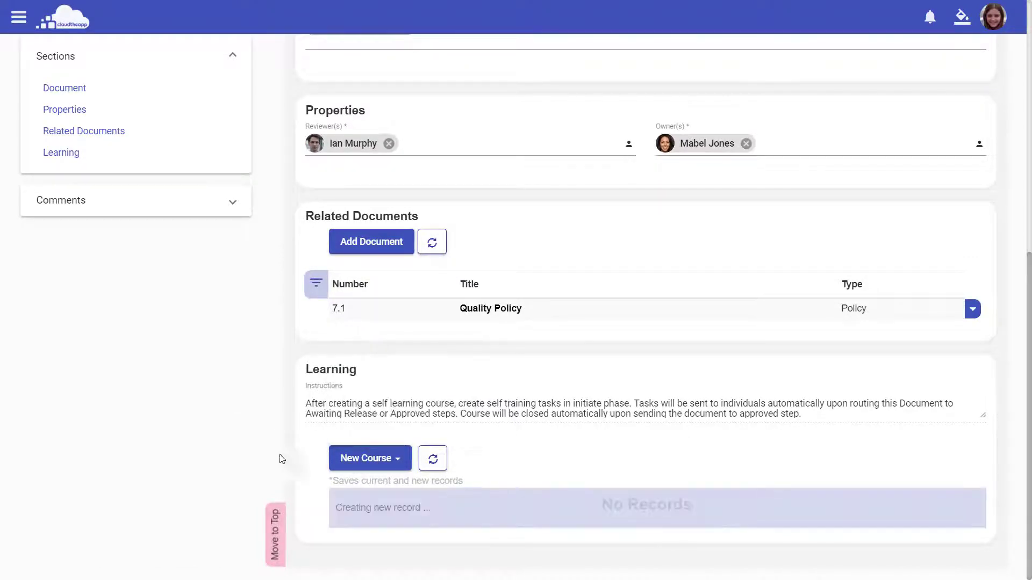
left_click(365, 458)
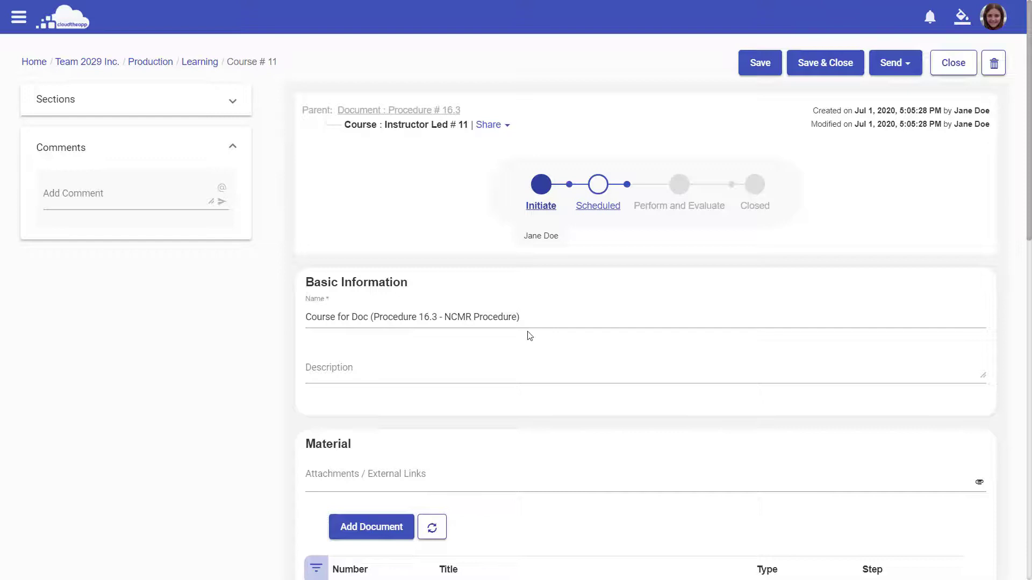
scroll("down", 3)
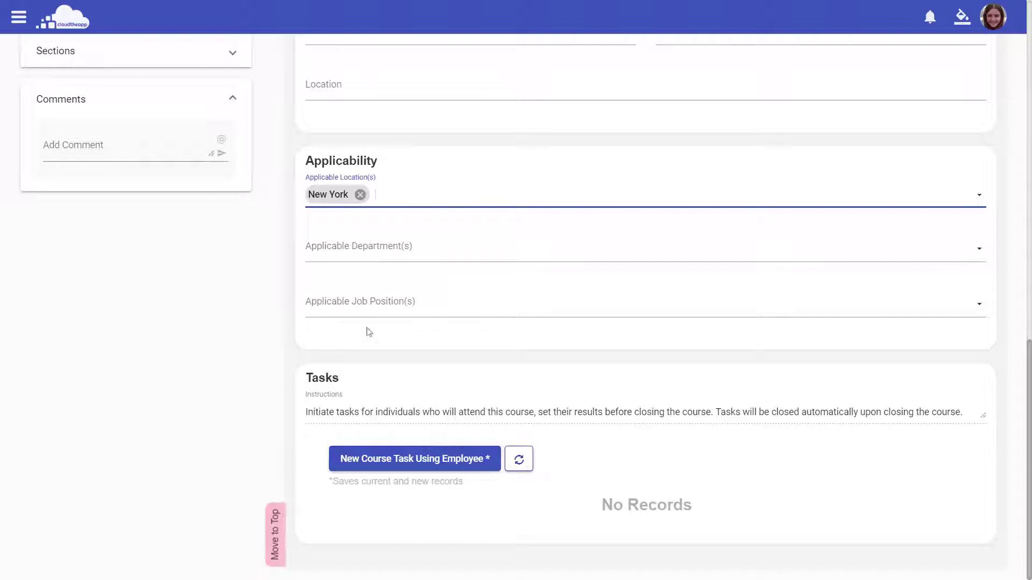
left_click(412, 459)
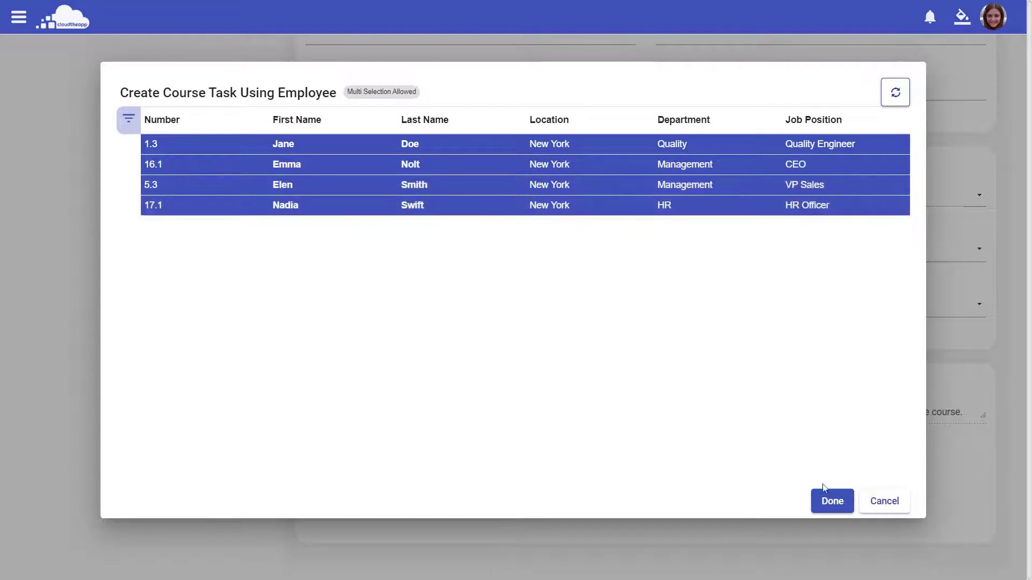
left_click(831, 500)
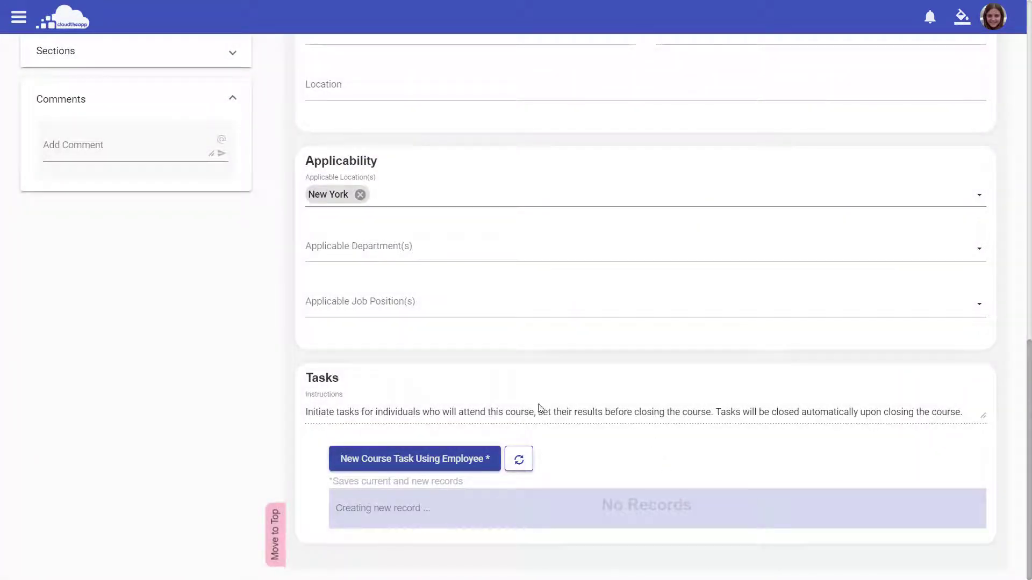
left_click(413, 458)
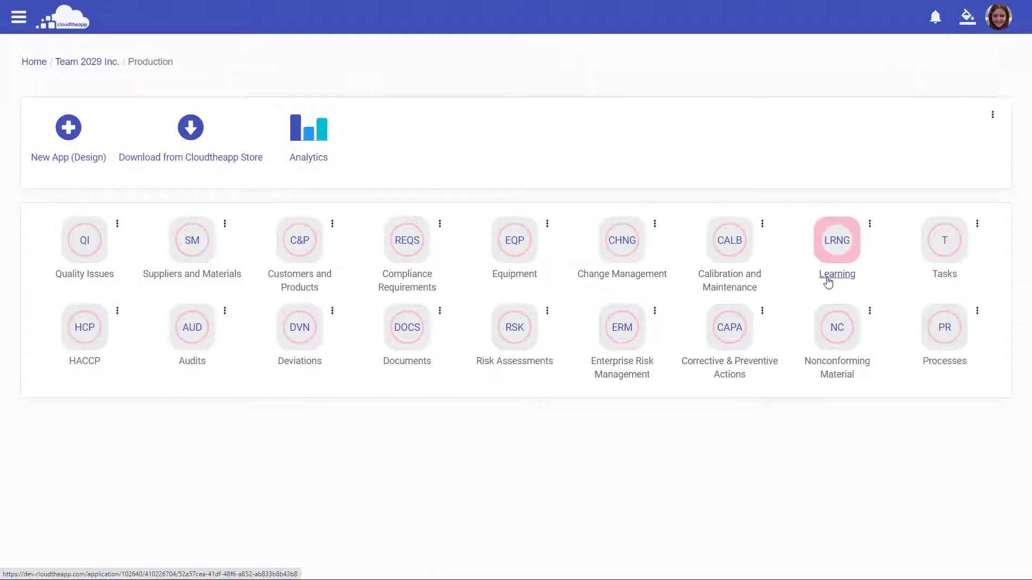
left_click(836, 239)
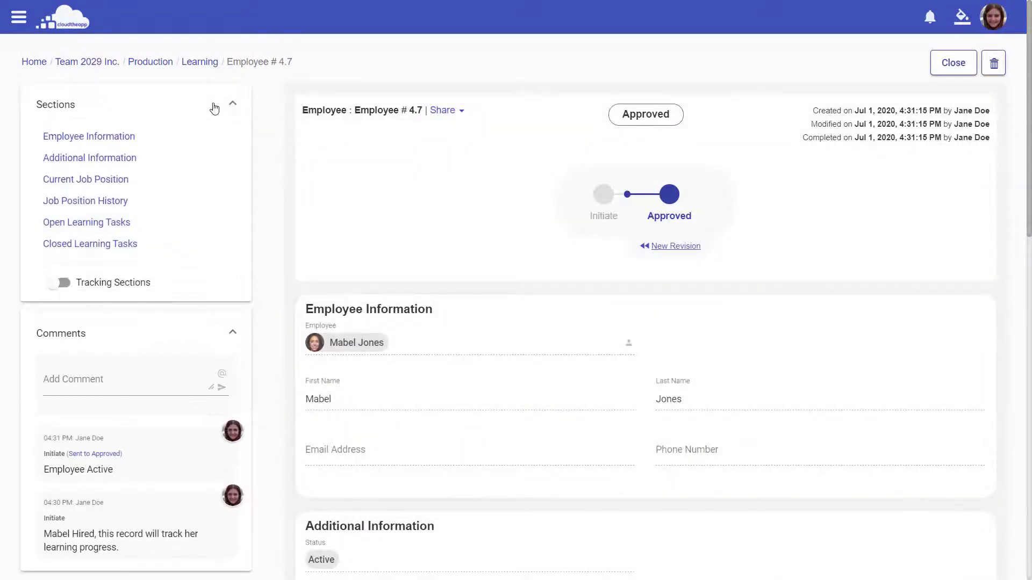
scroll("down", 3)
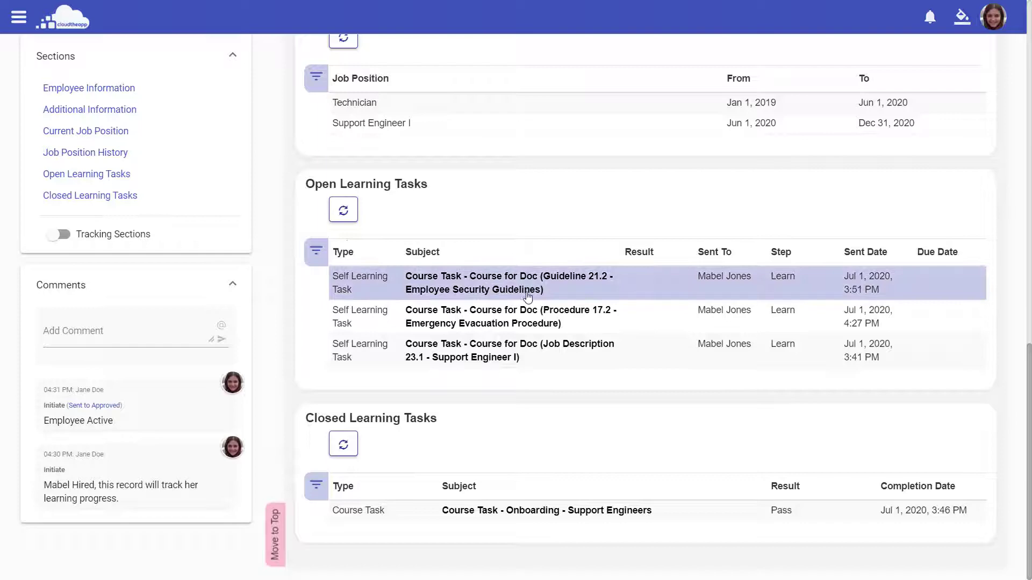
mouse_move(518, 398)
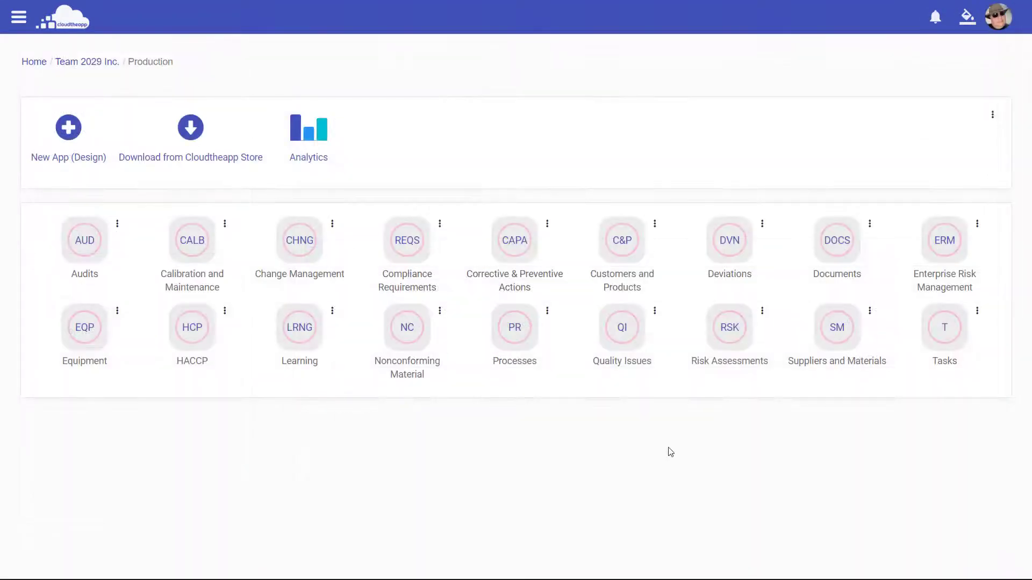
Create Quality Issue #18 for spoiled milk and send it to Jane Doe for Containment.
left_click(620, 326)
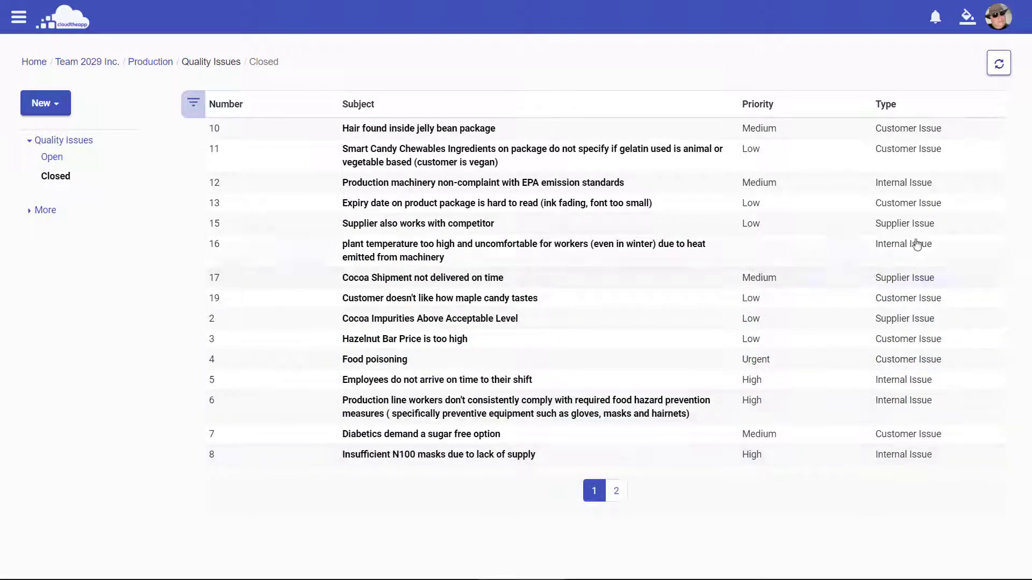
mouse_move(56, 112)
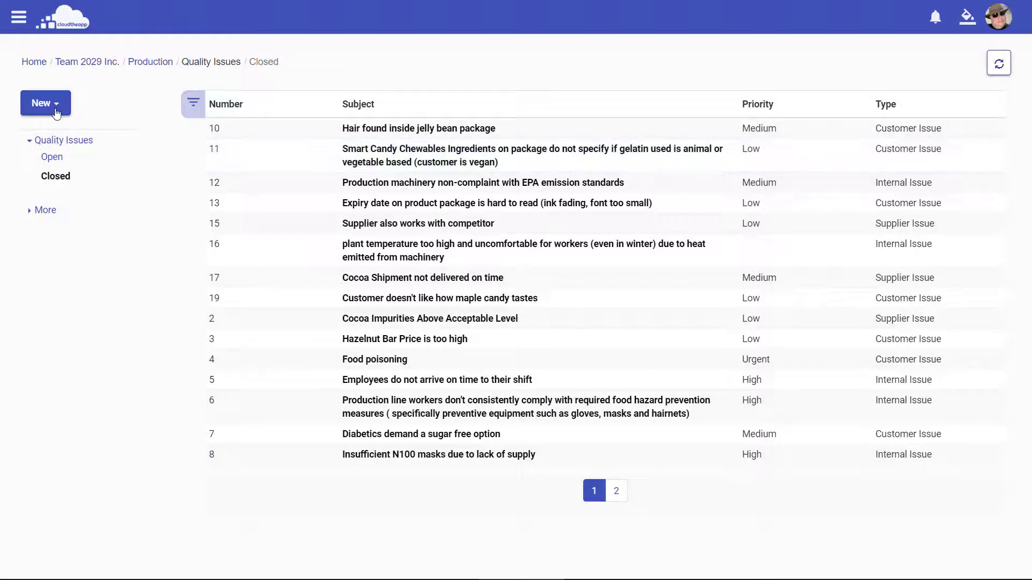
left_click(46, 103)
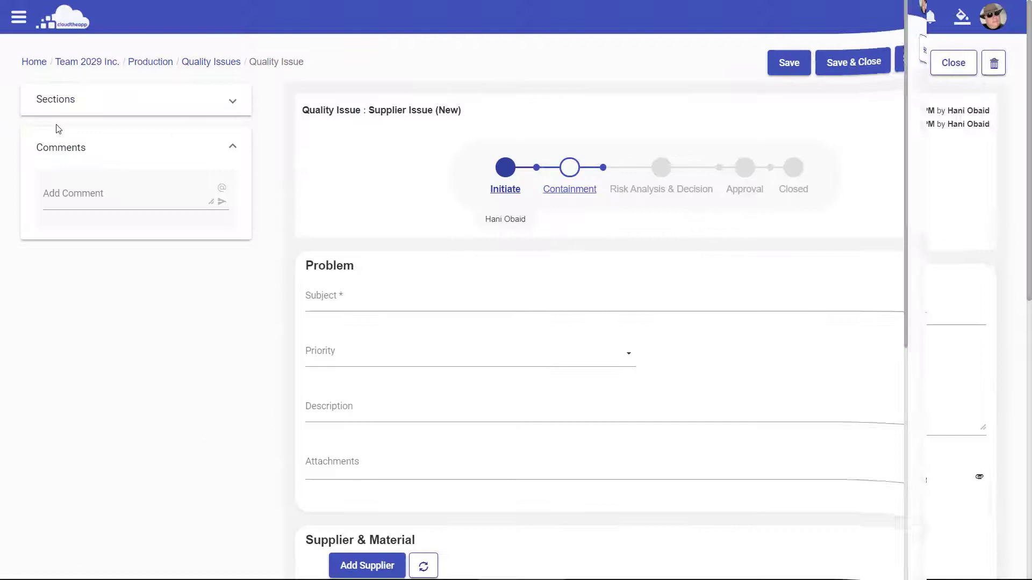
left_click(787, 62)
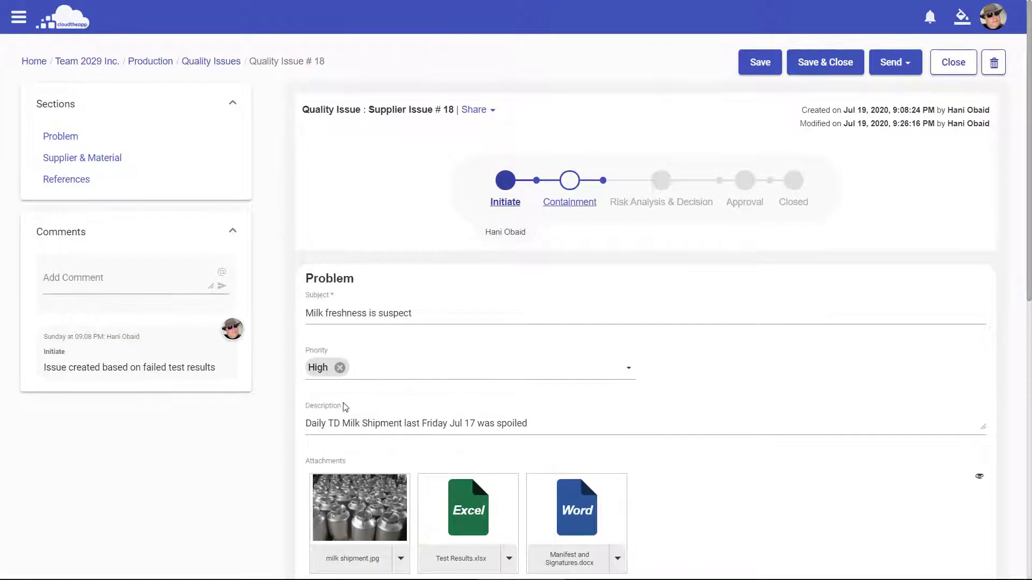
left_click(889, 62)
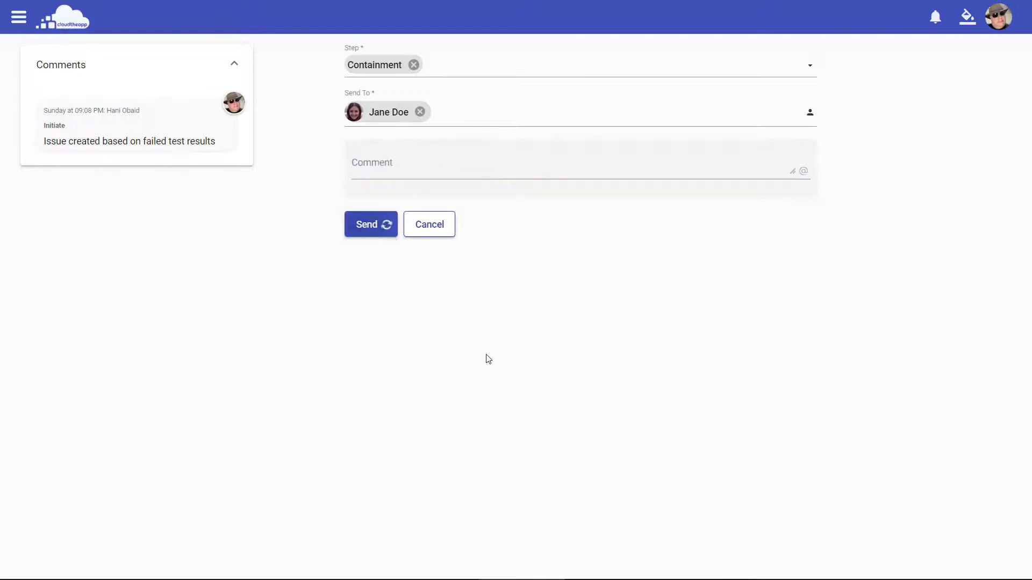
left_click(366, 223)
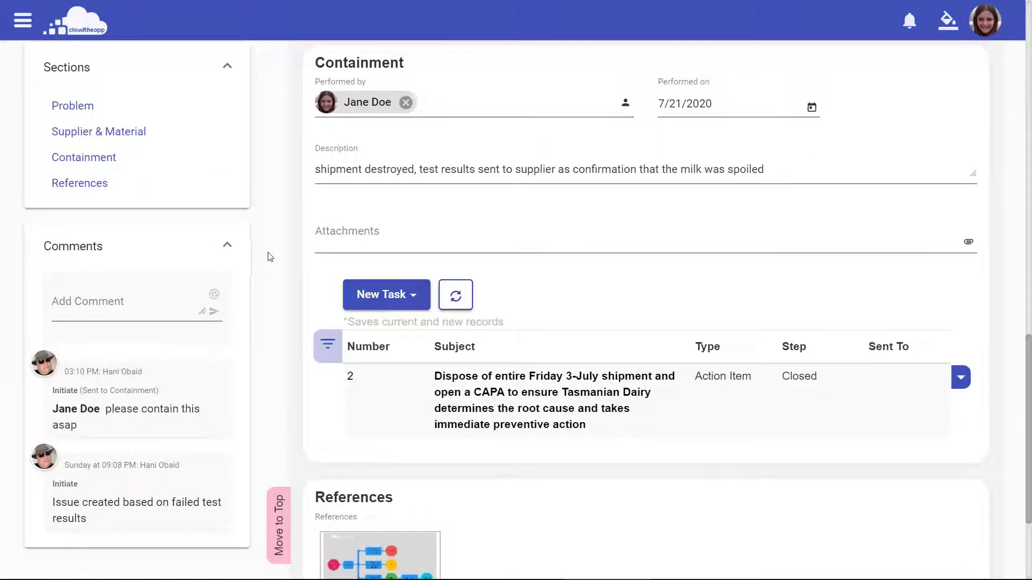
scroll("down", 3)
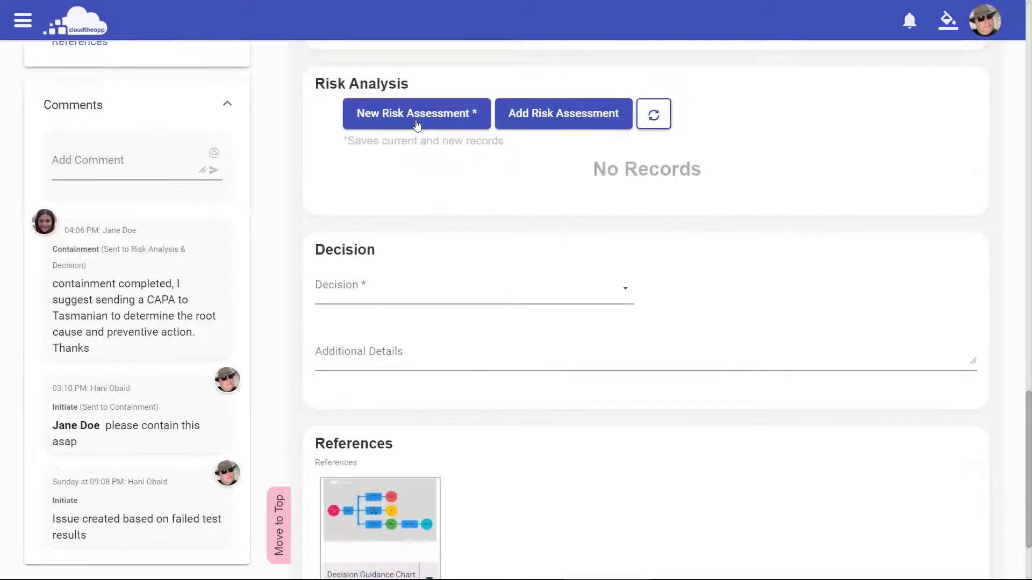
Add Risk Assessment #2.1 rated Occasional probability and Major severity, giving Medium risk, and save it.
left_click(415, 112)
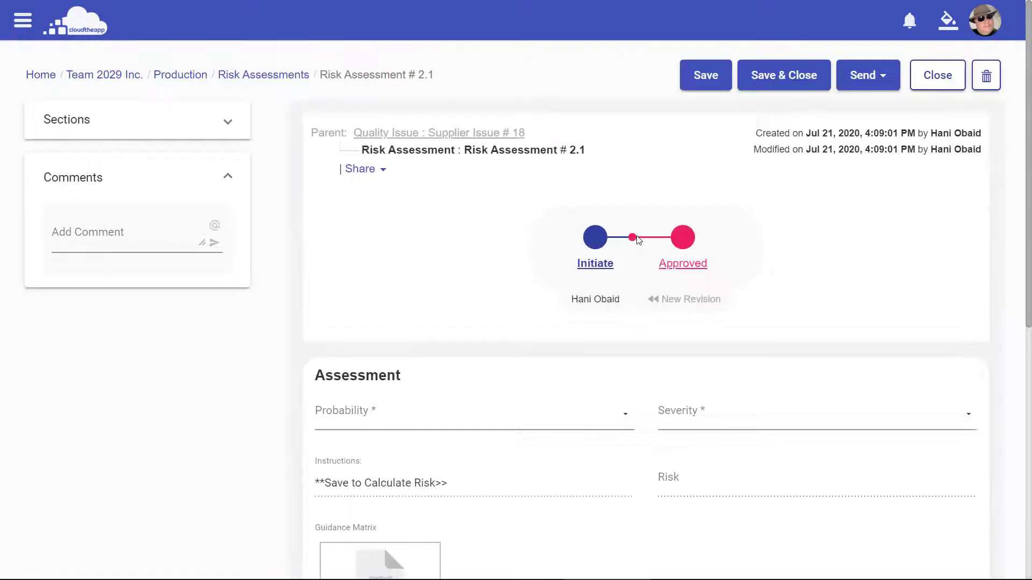
scroll("down", 3)
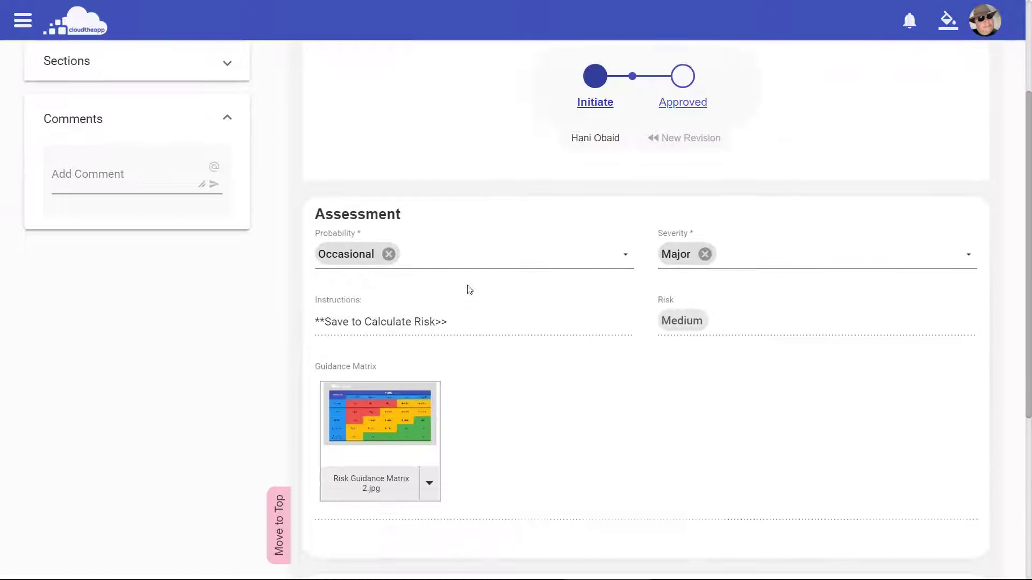
left_click(371, 424)
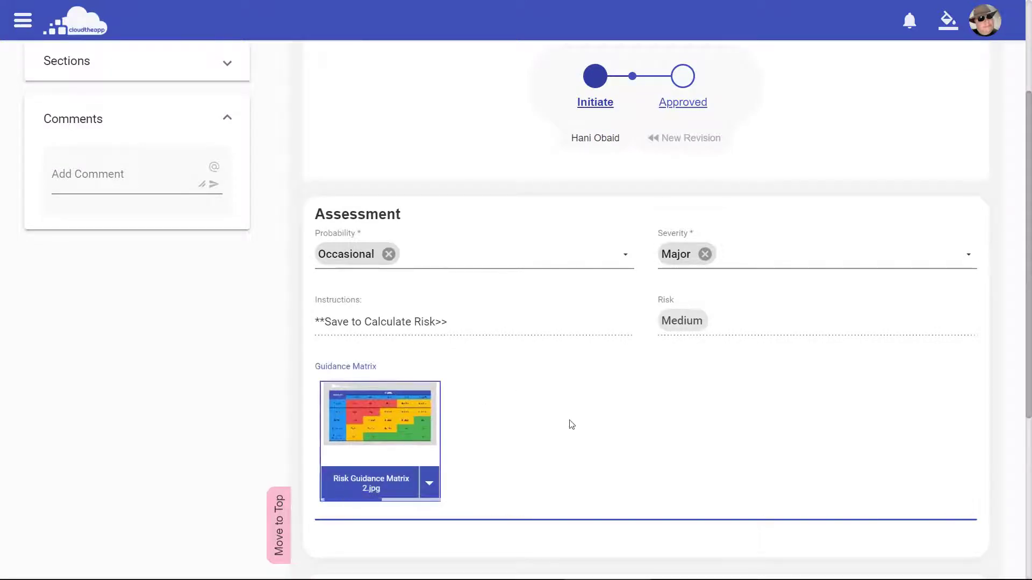
left_click(379, 417)
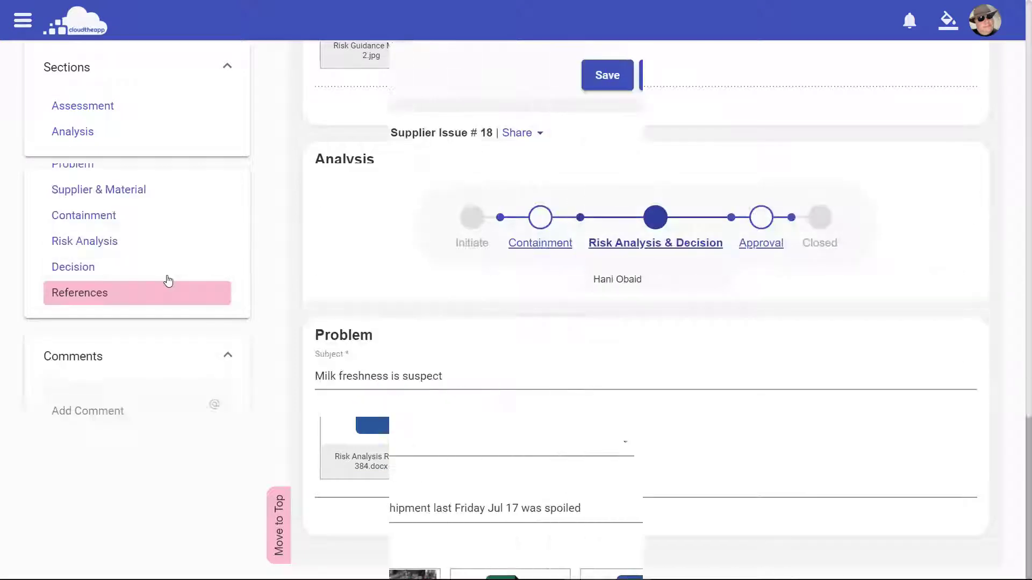
Set Decision to Launch CAPA and Launch NC with details, reaching the CAPAs section's New CAPA choices.
scroll("down", 3)
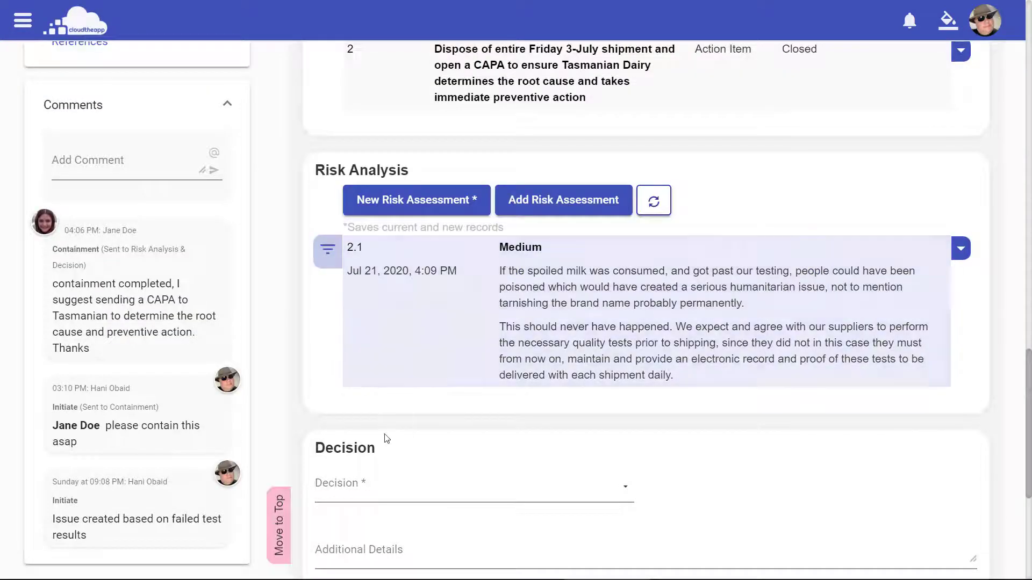
scroll("down", 3)
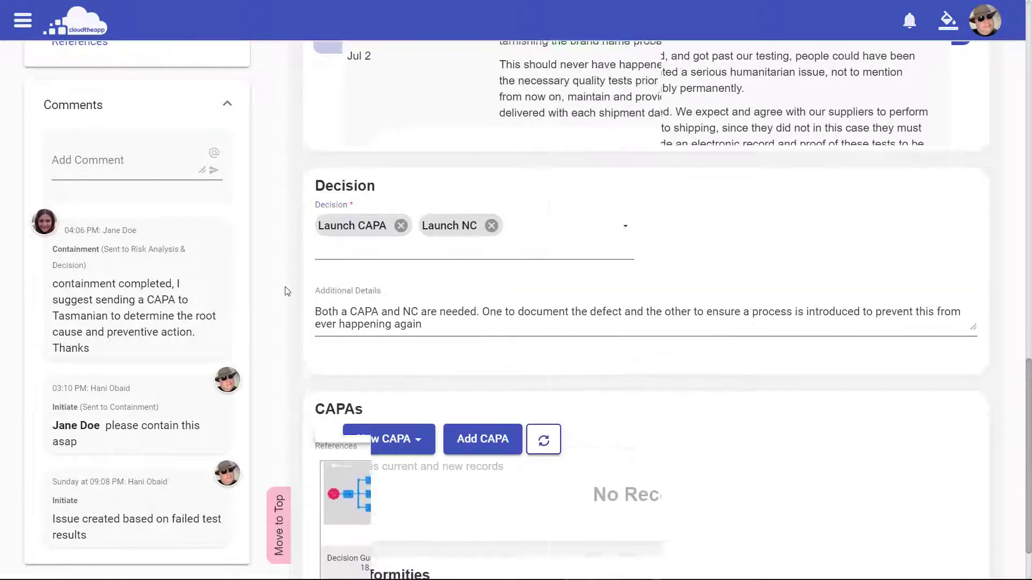
scroll("down", 3)
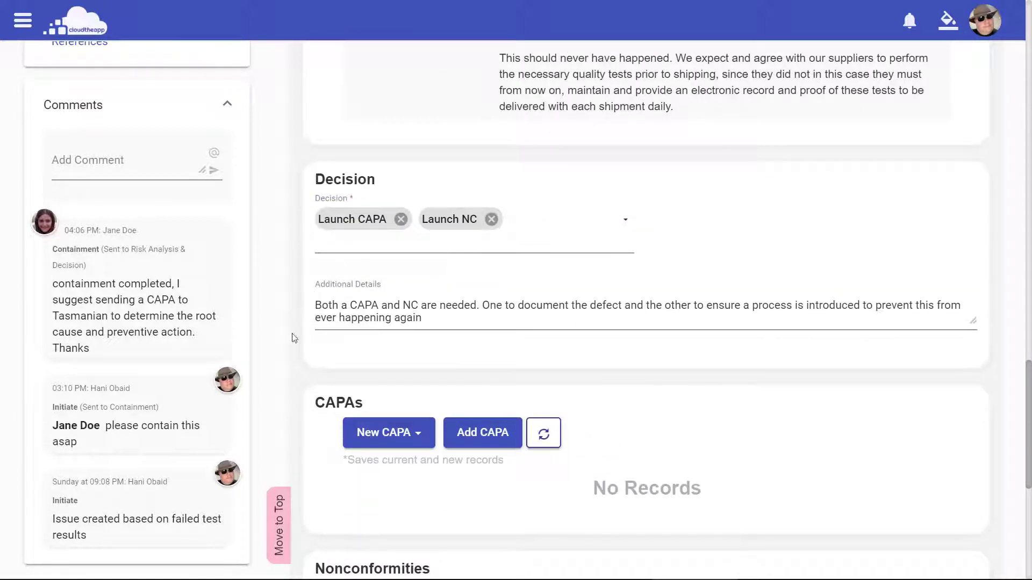
left_click(386, 433)
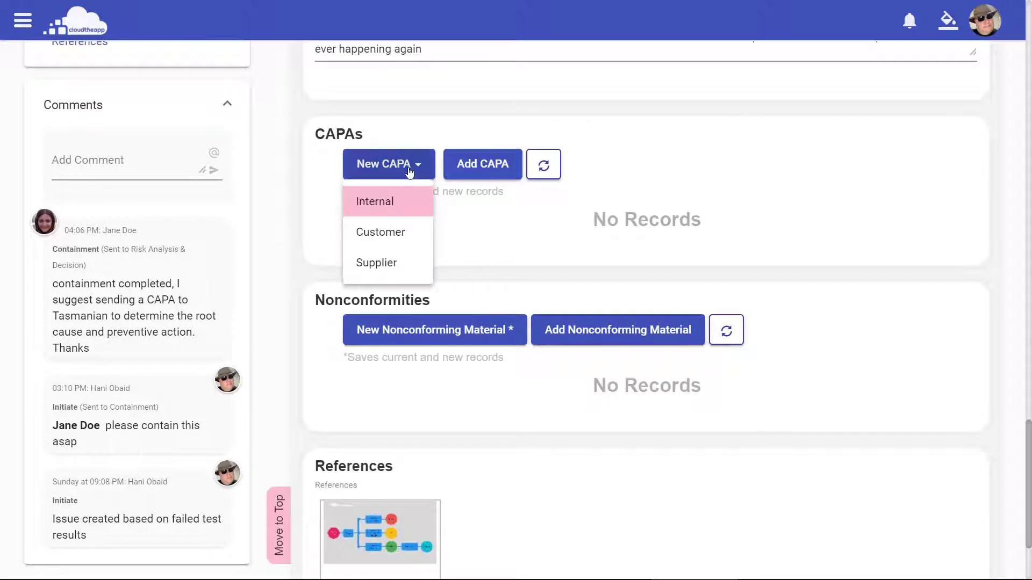
mouse_move(376, 262)
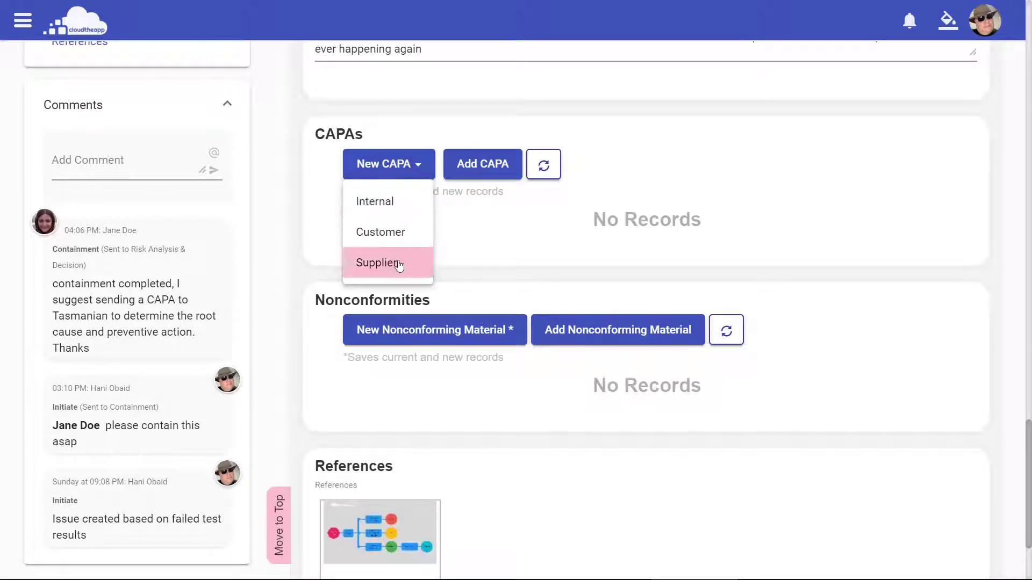
Raise a Supplier CAPA and send it to Tasmanian Dairy for Root Cause & Solution Plan.
left_click(379, 263)
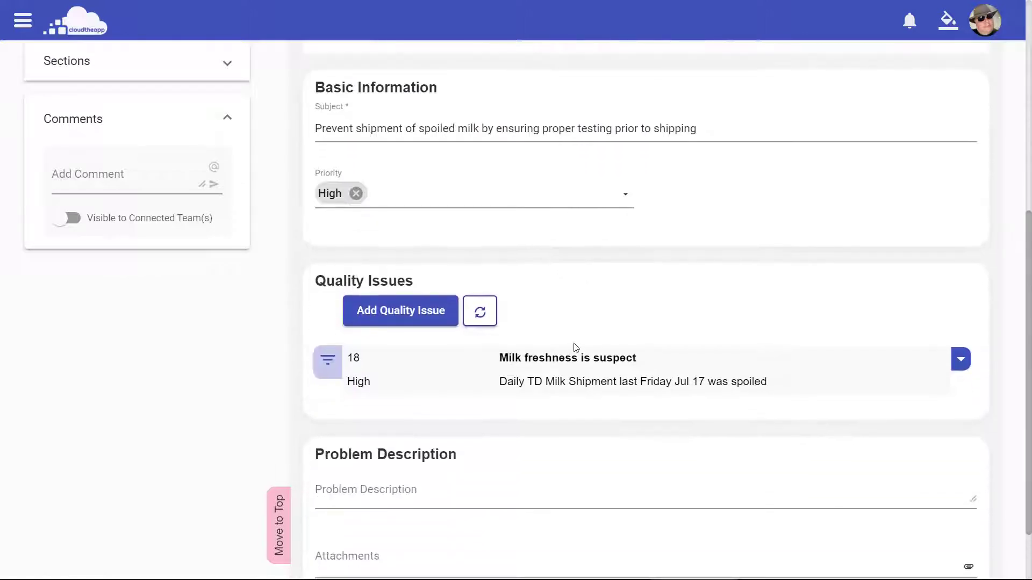
scroll("down", 3)
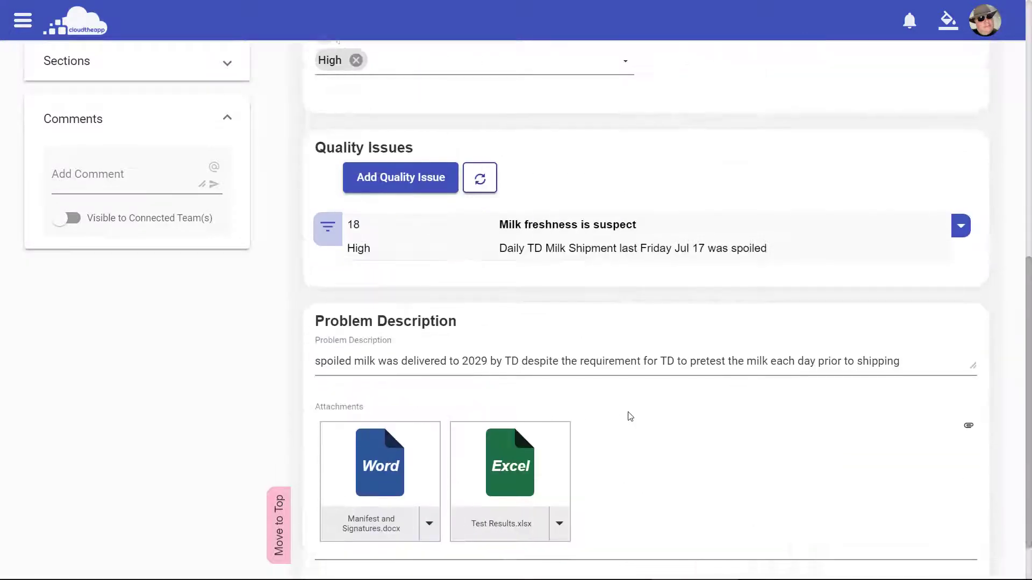
scroll("up", 3)
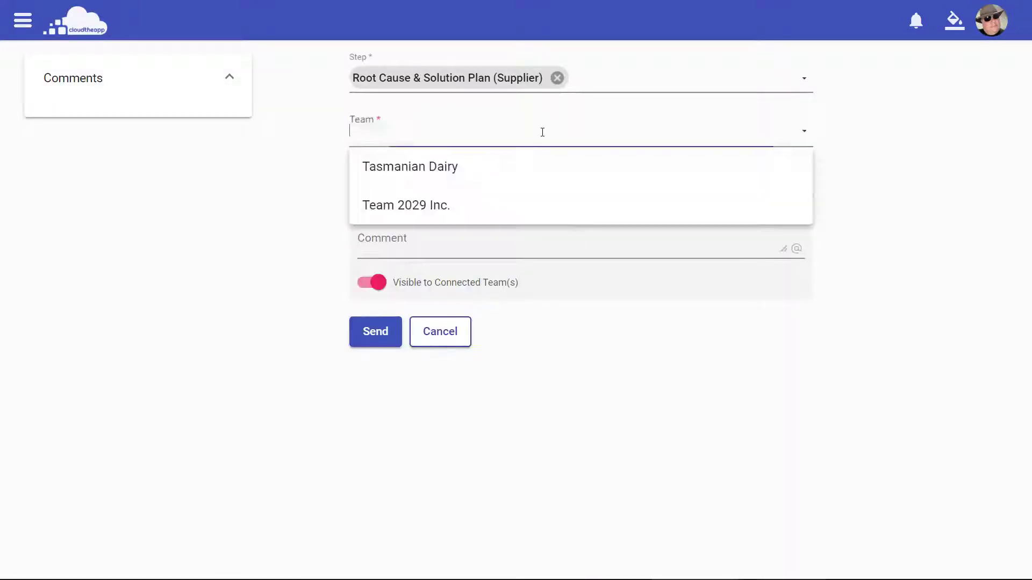
left_click(409, 167)
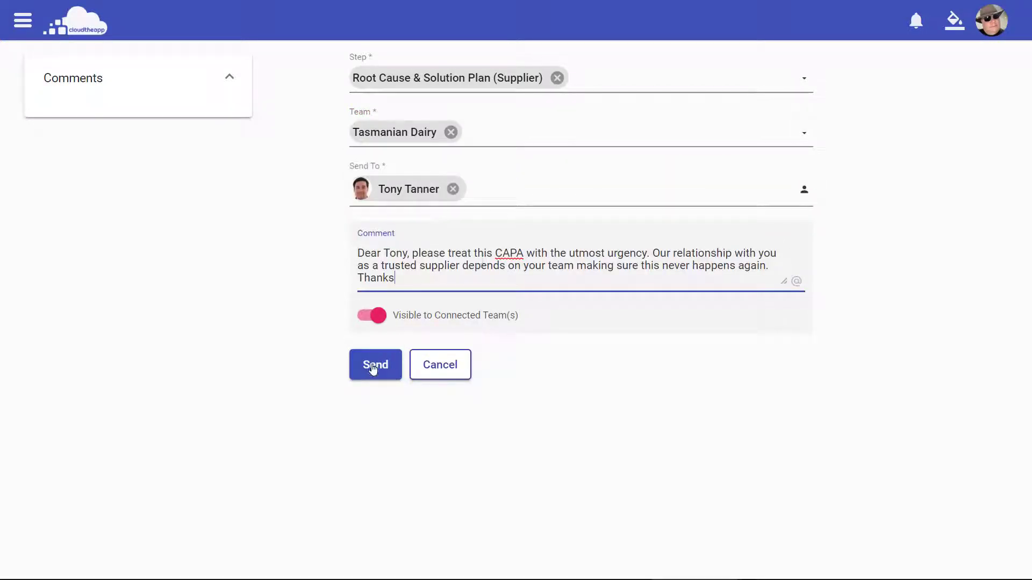
left_click(374, 364)
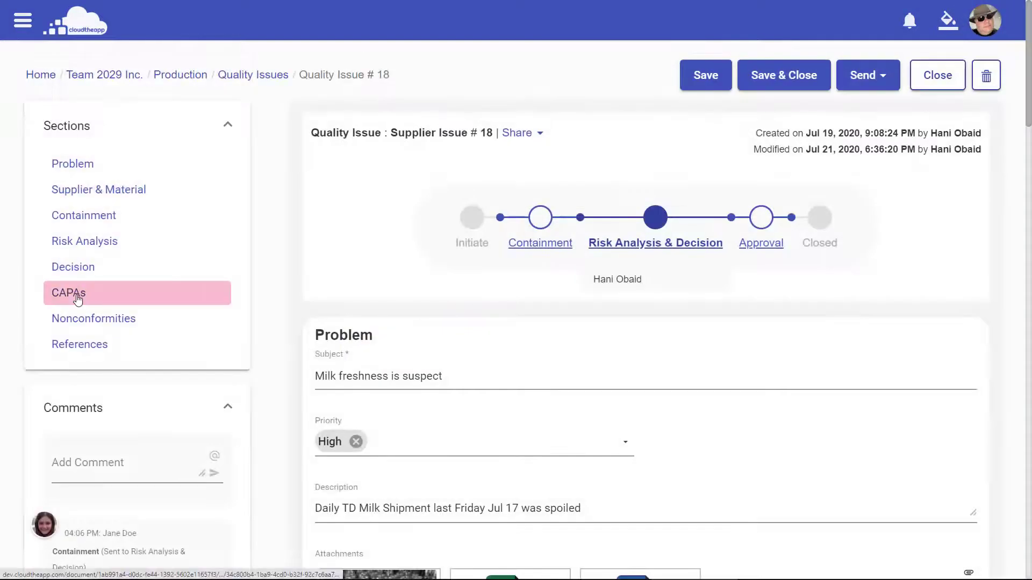
left_click(69, 292)
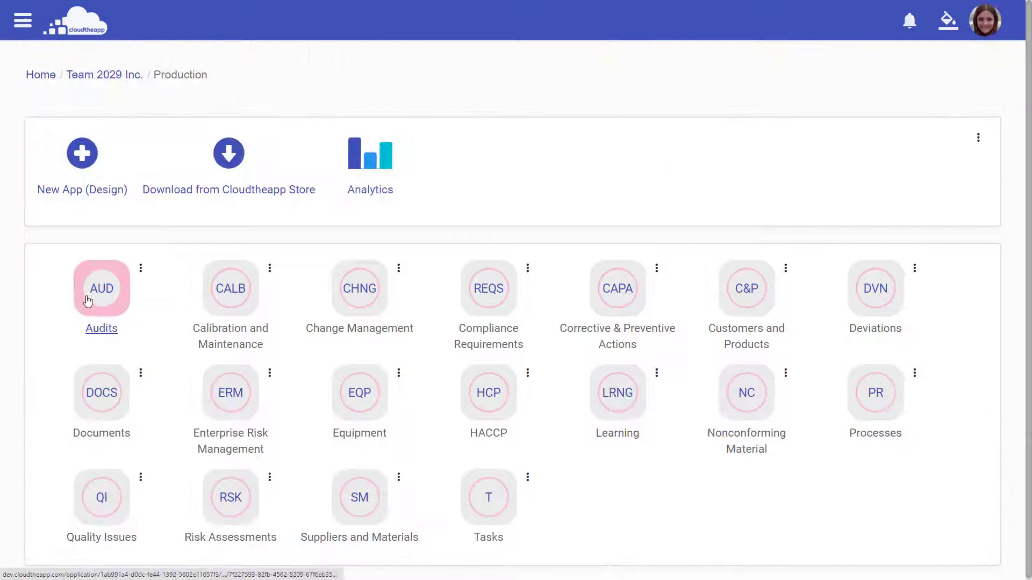
Create an Internal Audit and add four checklists from checklist templates, each assigned for execution.
left_click(101, 288)
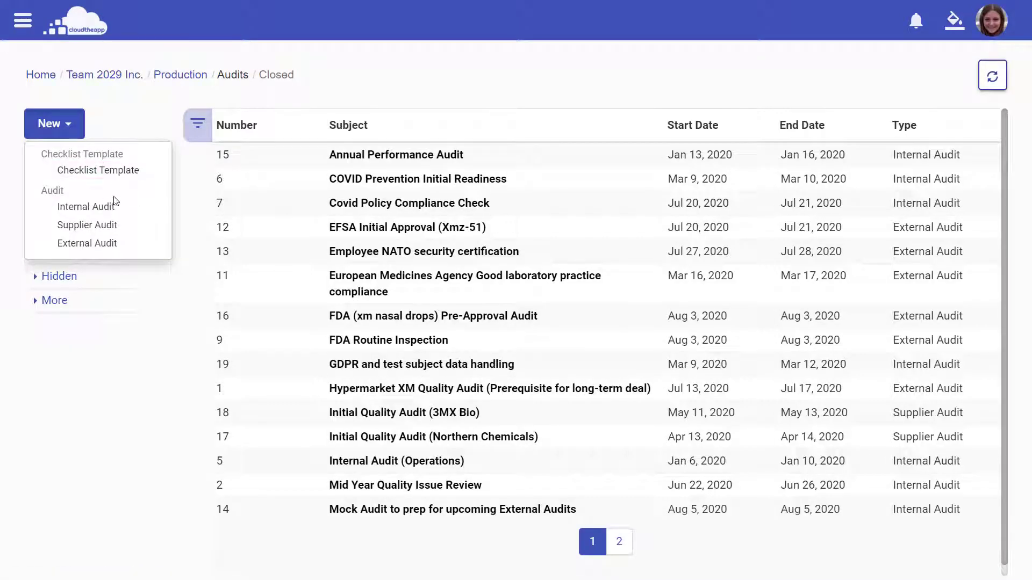
left_click(84, 206)
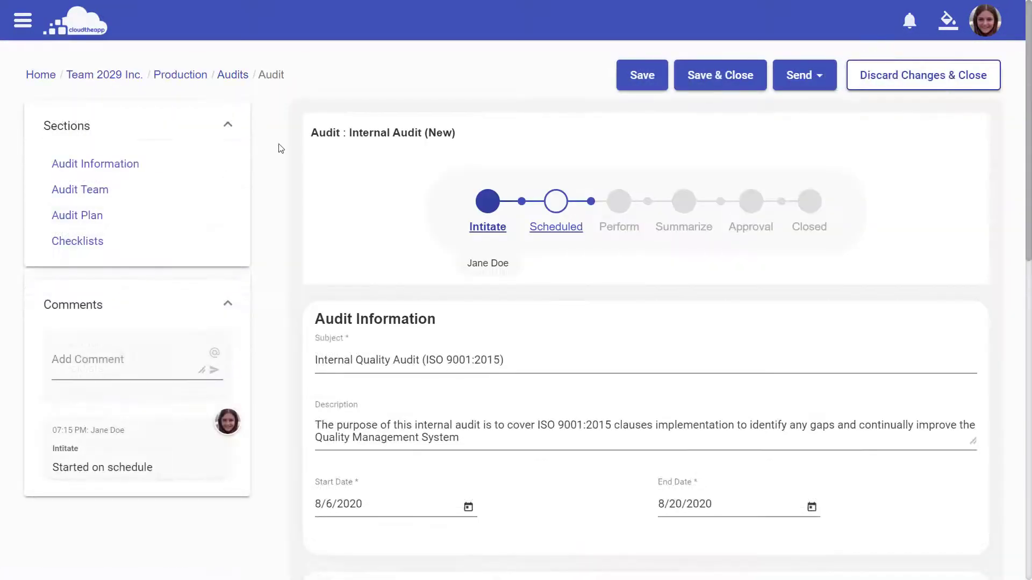
scroll("down", 3)
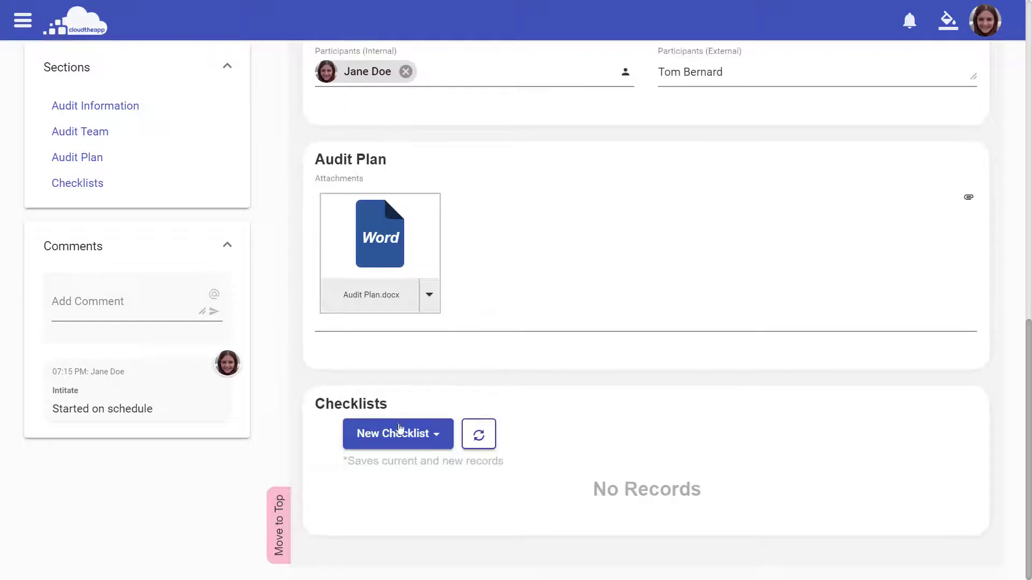
left_click(397, 433)
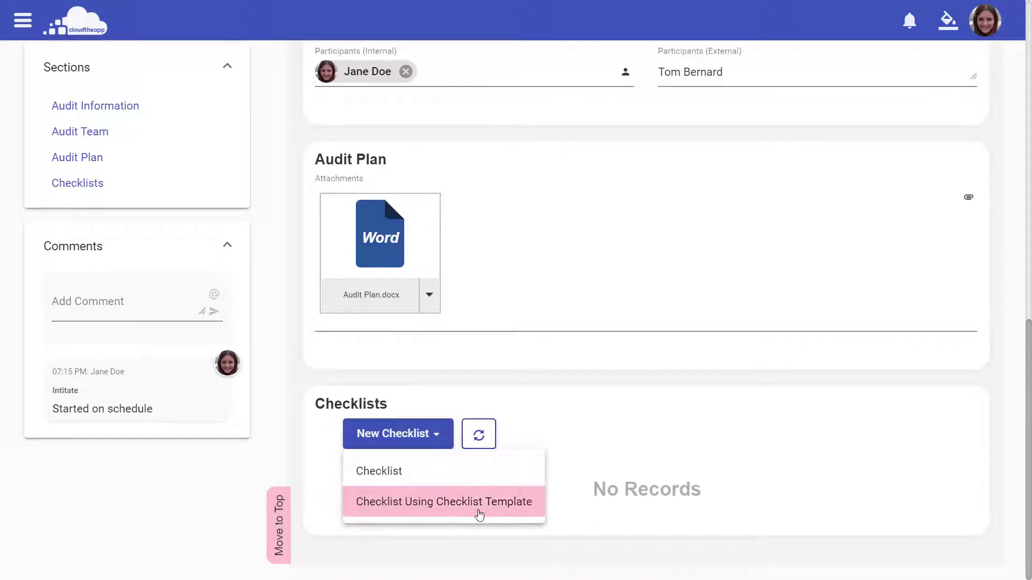
left_click(443, 501)
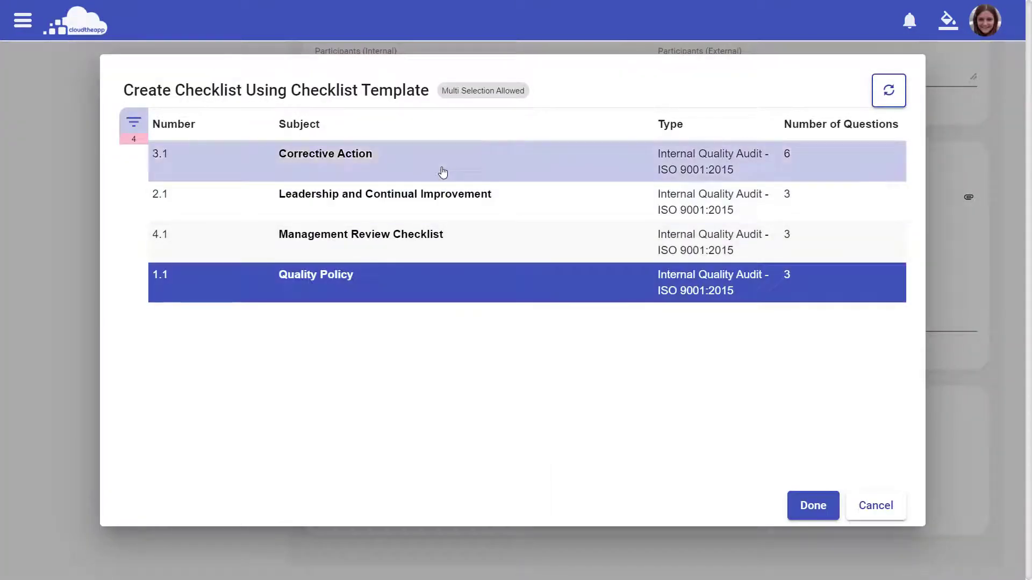
left_click(813, 505)
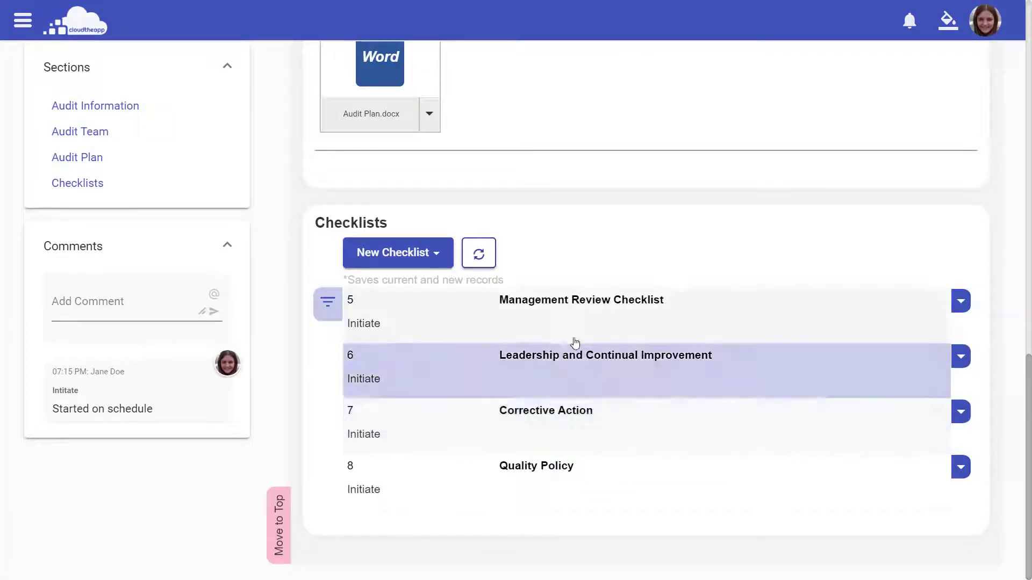
left_click(546, 411)
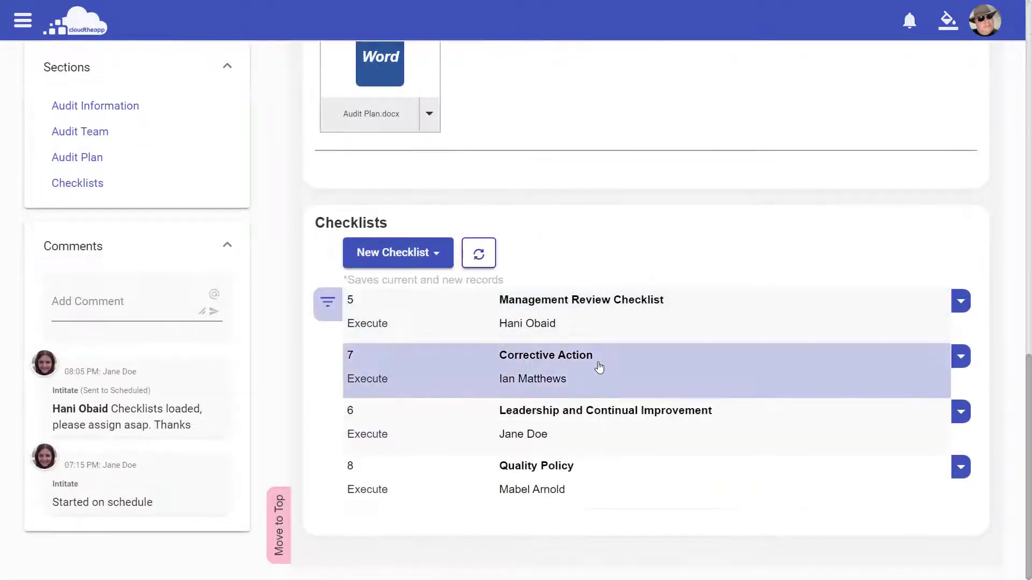
Mark Question 4 of the Corrective Action checklist as a MAJOR N/C finding.
left_click(546, 355)
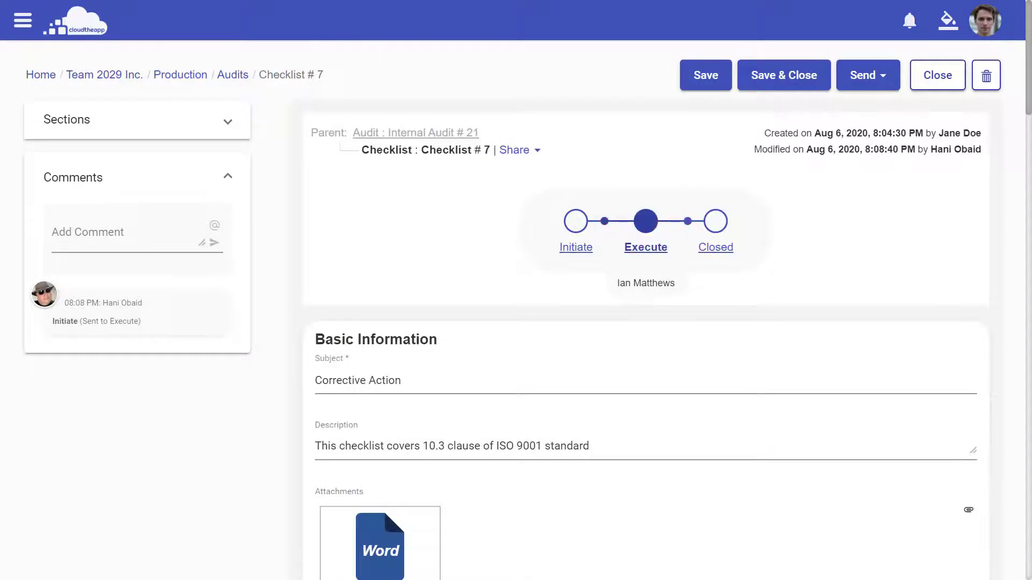
scroll("down", 3)
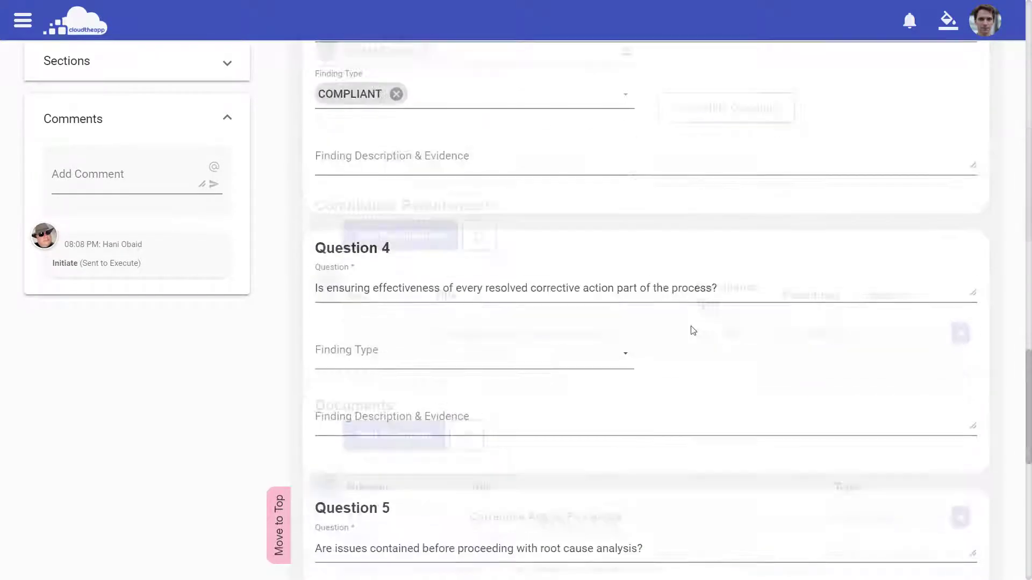
left_click(474, 352)
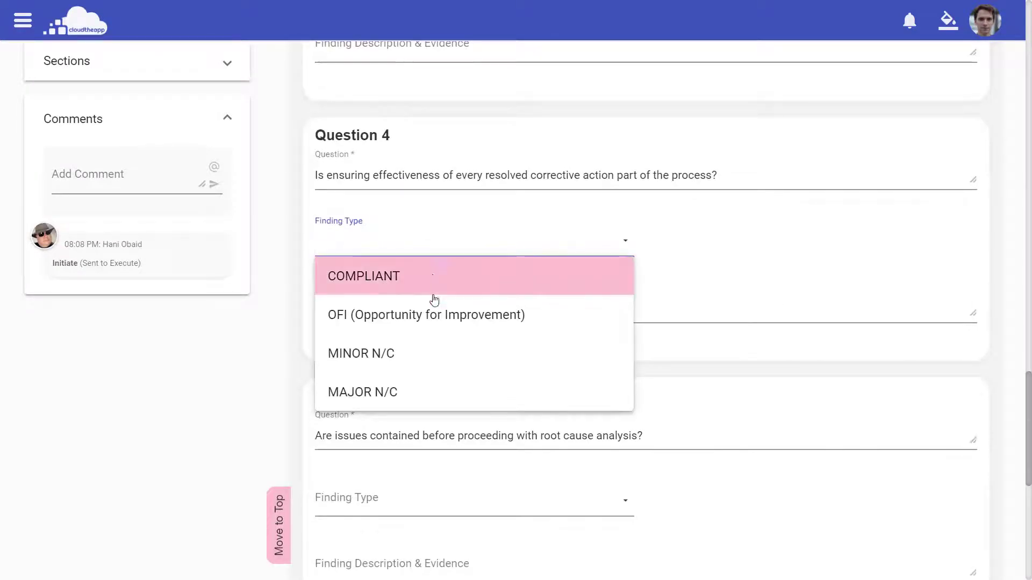
left_click(362, 392)
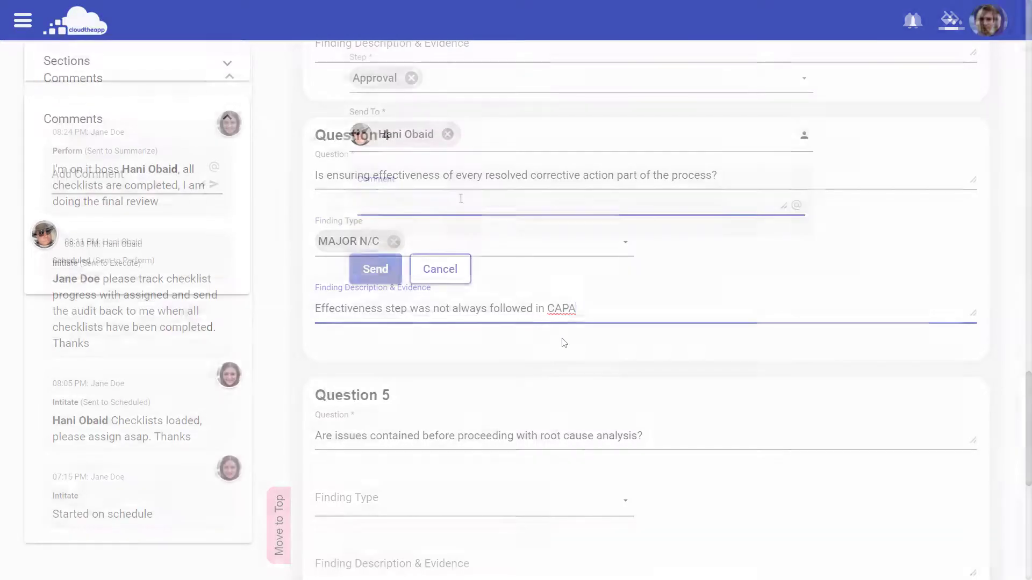
Add the note 'This audit is ready for your approval...' and review the closed checklists.
type("This audit is ready for your approval. All checklists verified, and recommendations plus action items are in progress and will be tracked in the linked CAPA. I also opened a quality issue to investigate why they weren't picked up in last year's internal audit. Than")
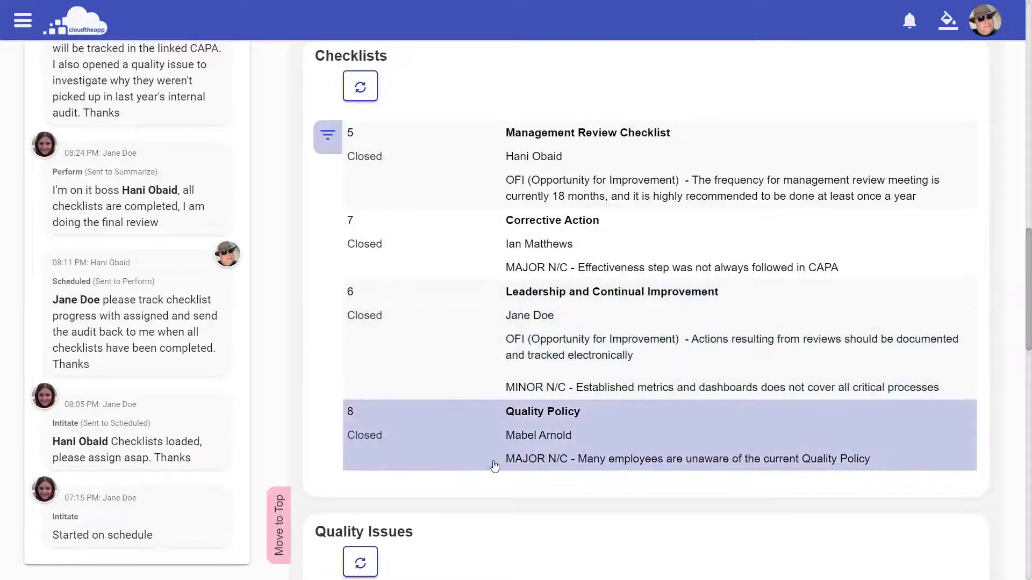
scroll("down", 3)
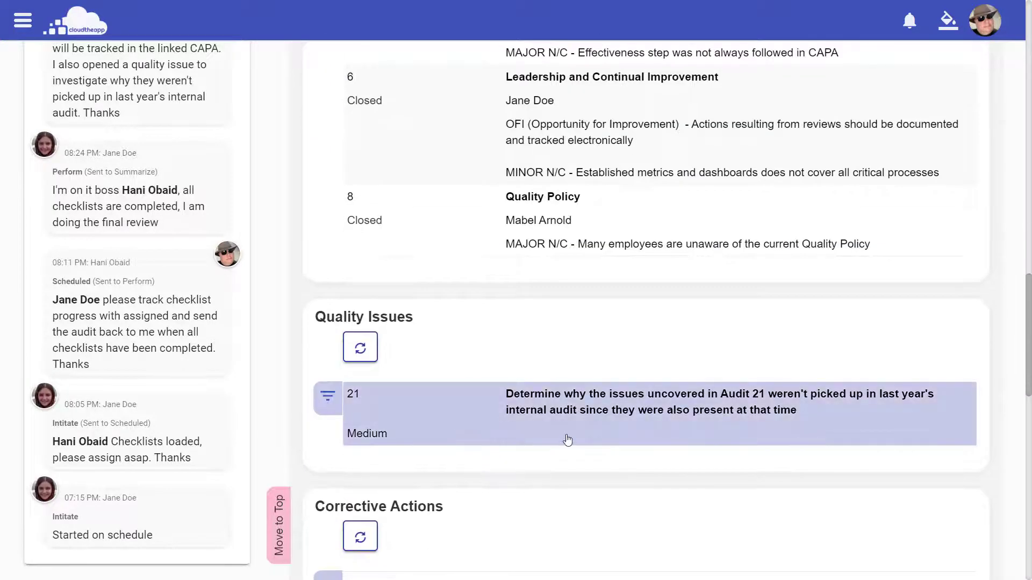
scroll("down", 3)
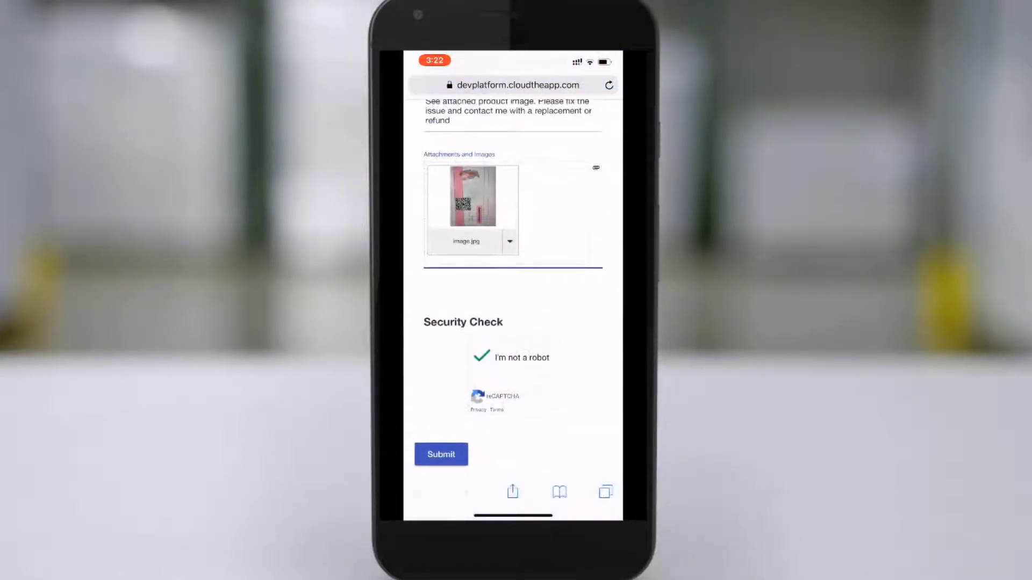
Submit the mobile consumer complaint with its attached product image.
left_click(441, 454)
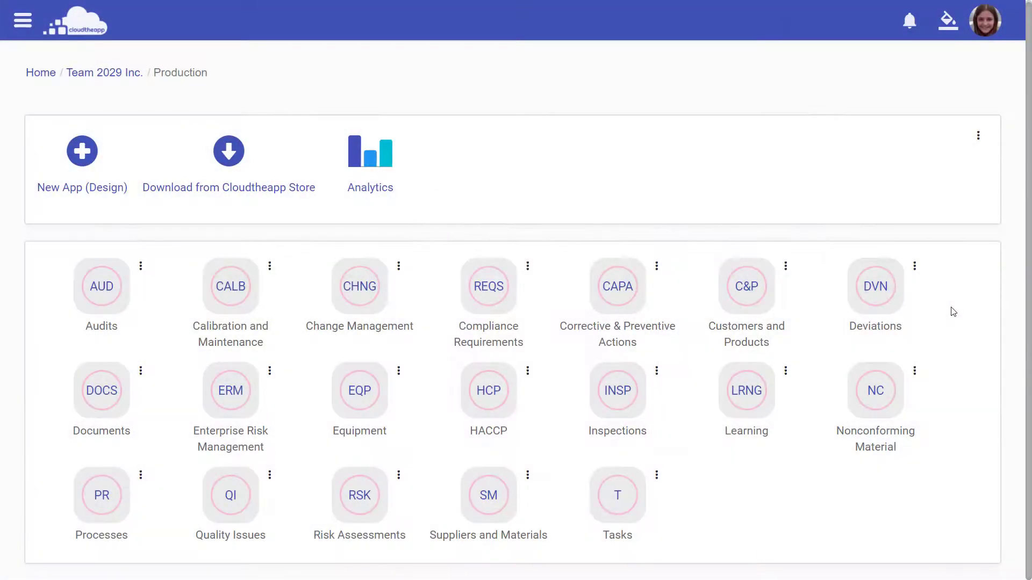
mouse_move(488, 494)
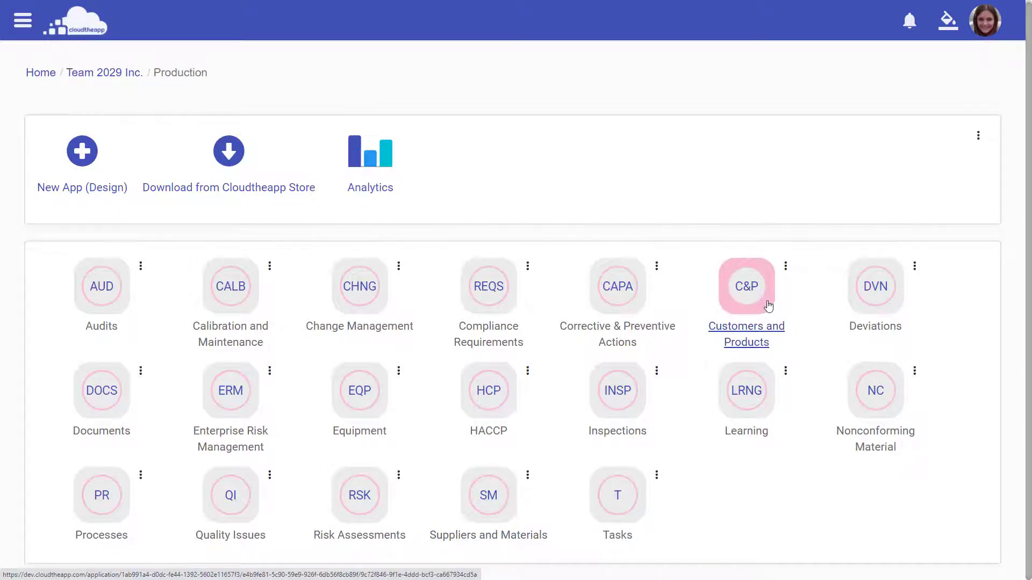
mouse_move(488, 286)
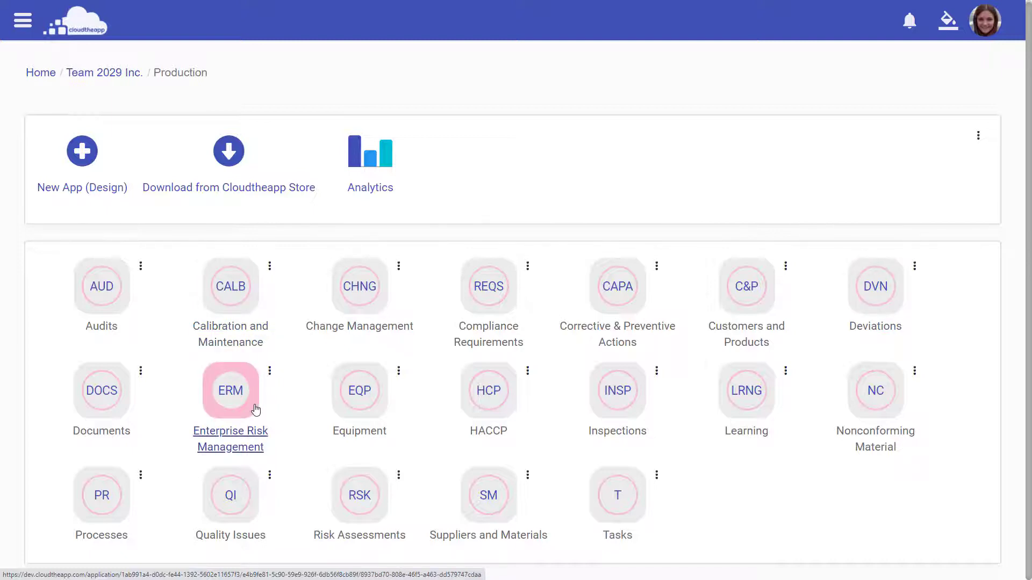
mouse_move(101, 494)
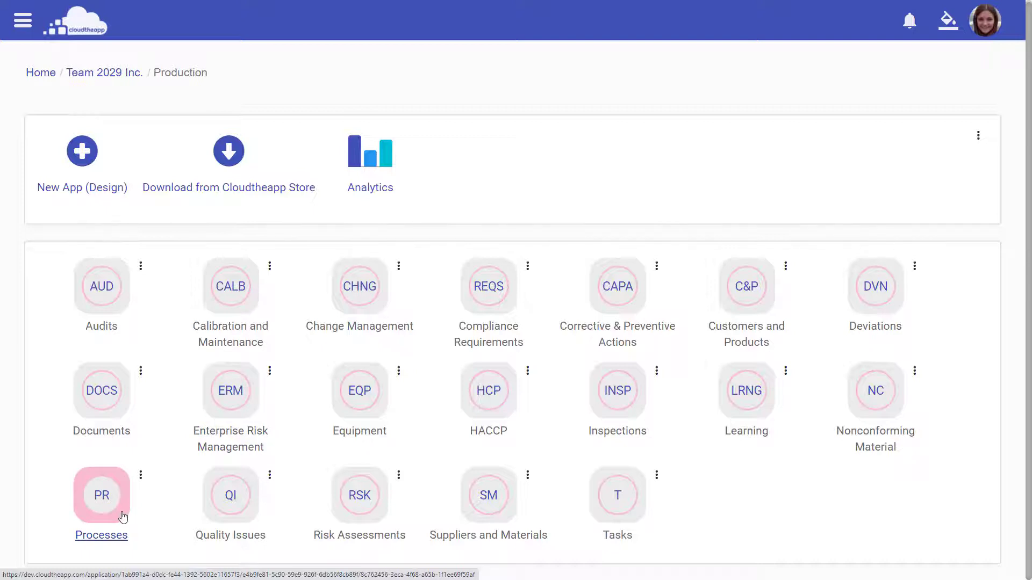
mouse_move(617, 390)
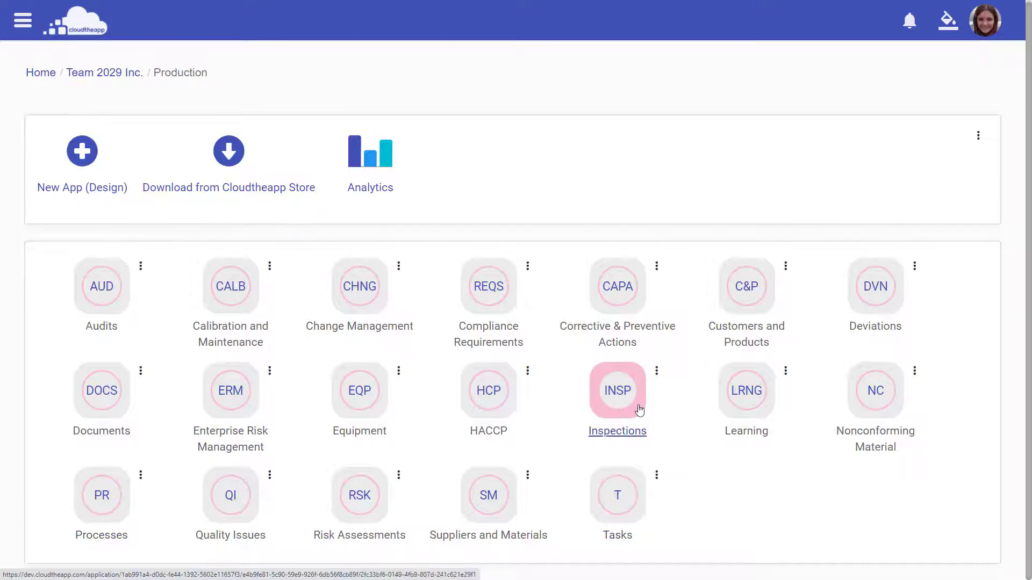
mouse_move(953, 312)
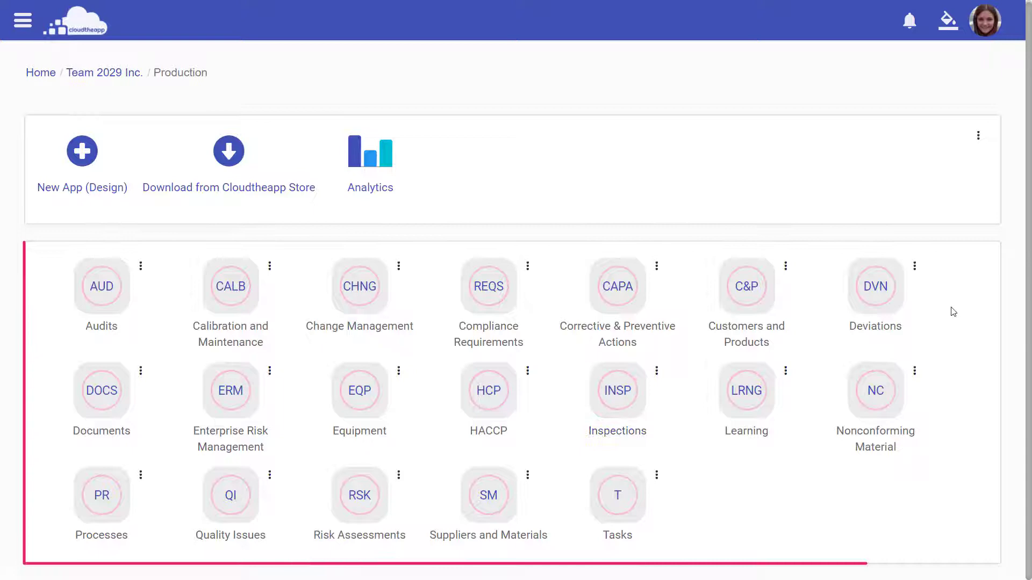
left_click(101, 390)
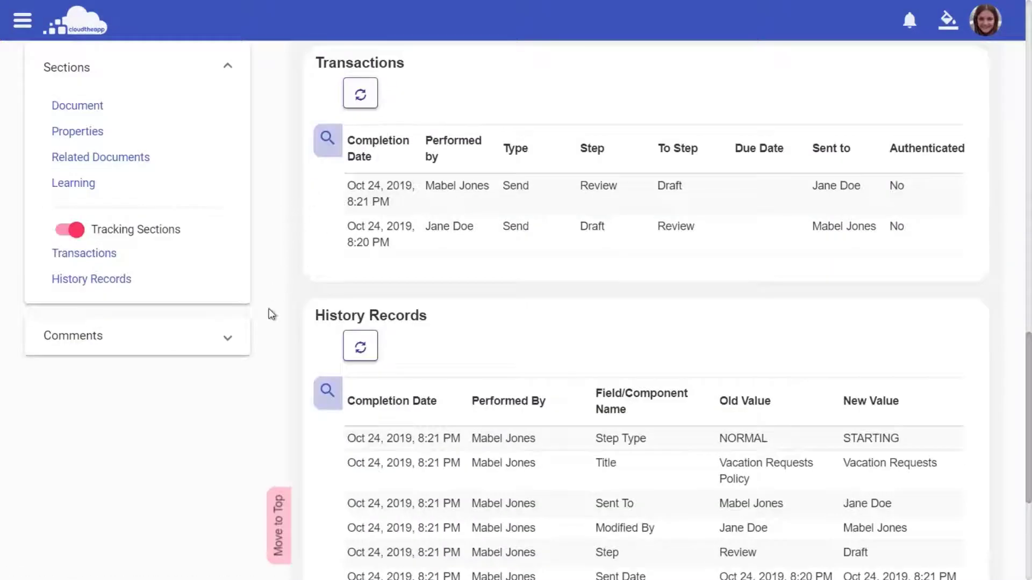
Filter the document's History Records to changes performed by one team member.
left_click(327, 393)
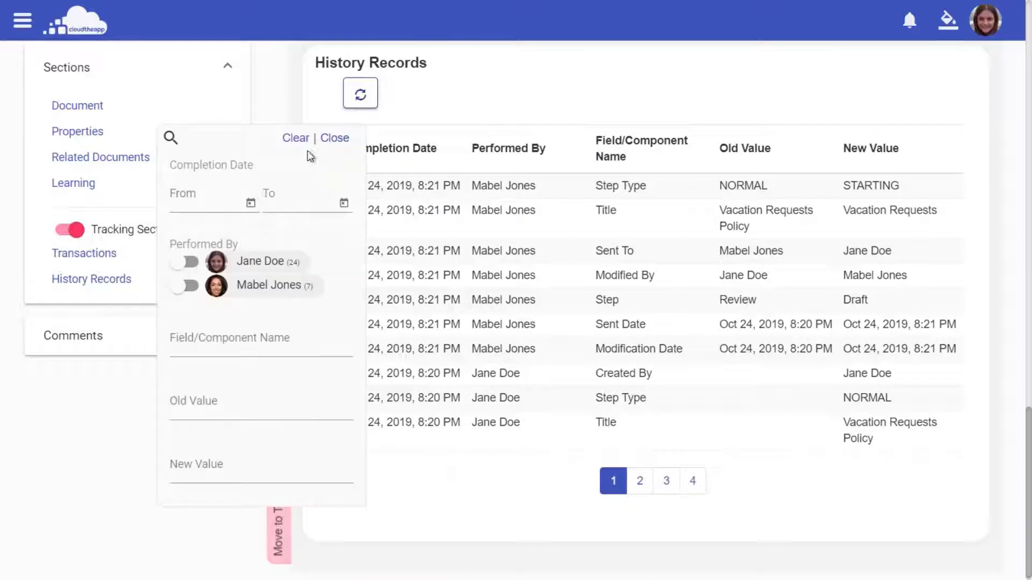
left_click(184, 358)
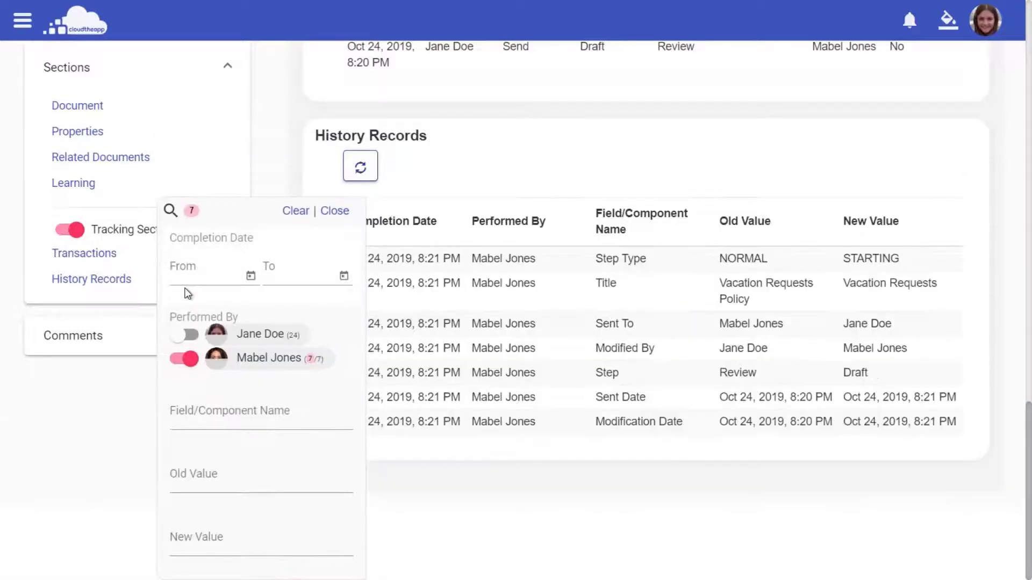
left_click(333, 211)
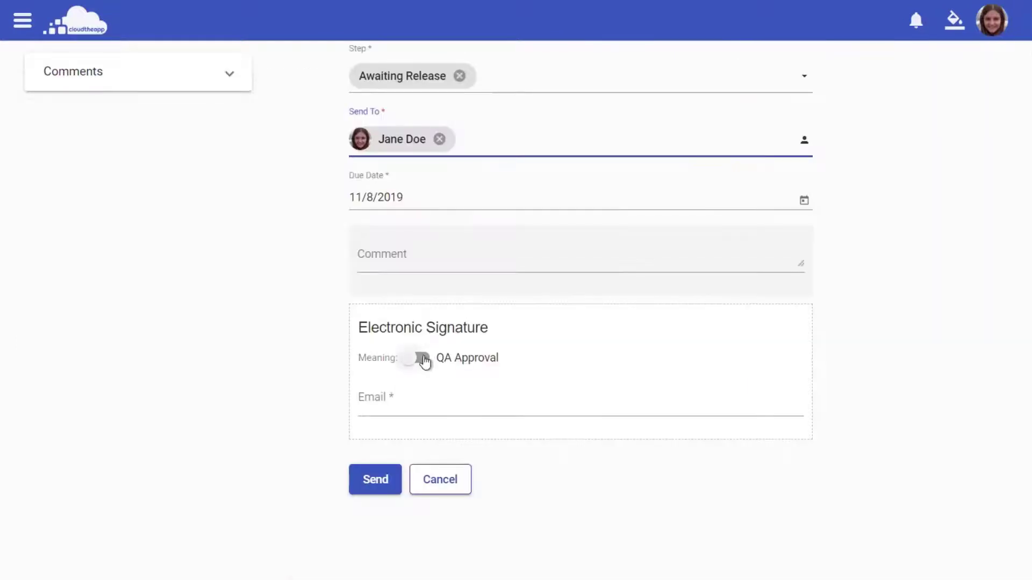
Send the document to Awaiting Release, signing with QA Approval as the signature meaning.
left_click(416, 358)
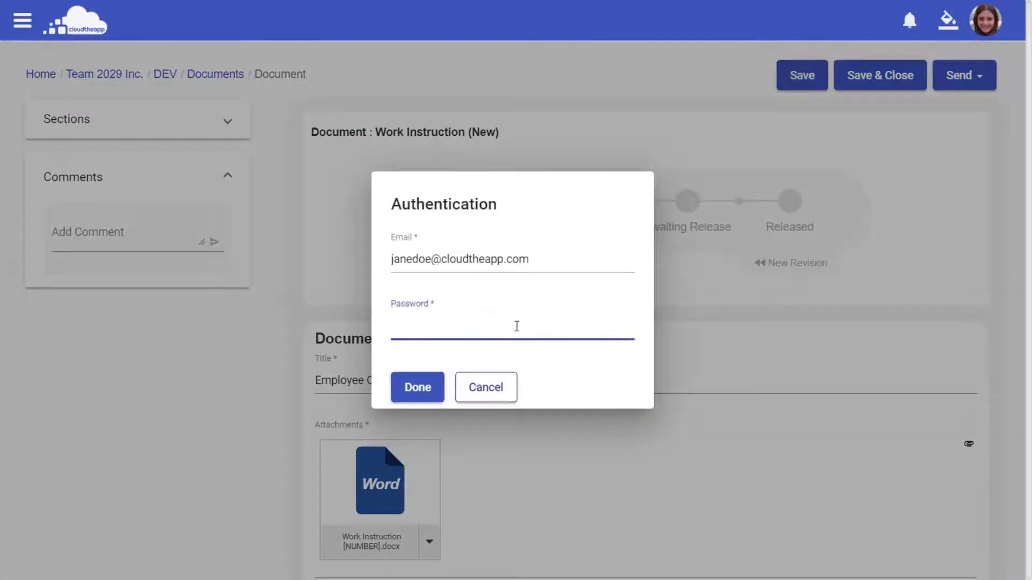
left_click(416, 387)
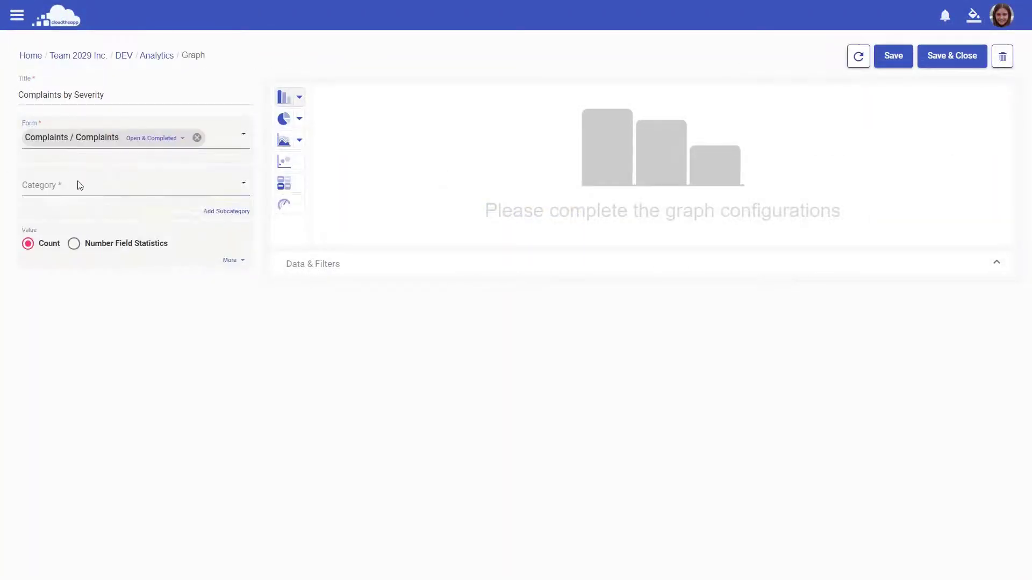
Build the Complaints by Severity graph with Severity as its category.
left_click(131, 187)
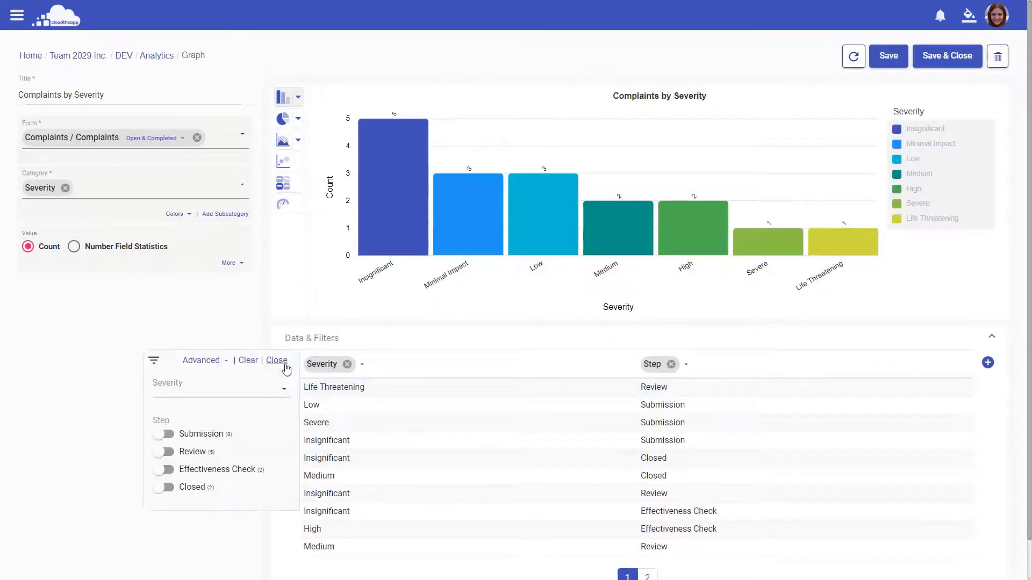
left_click(163, 433)
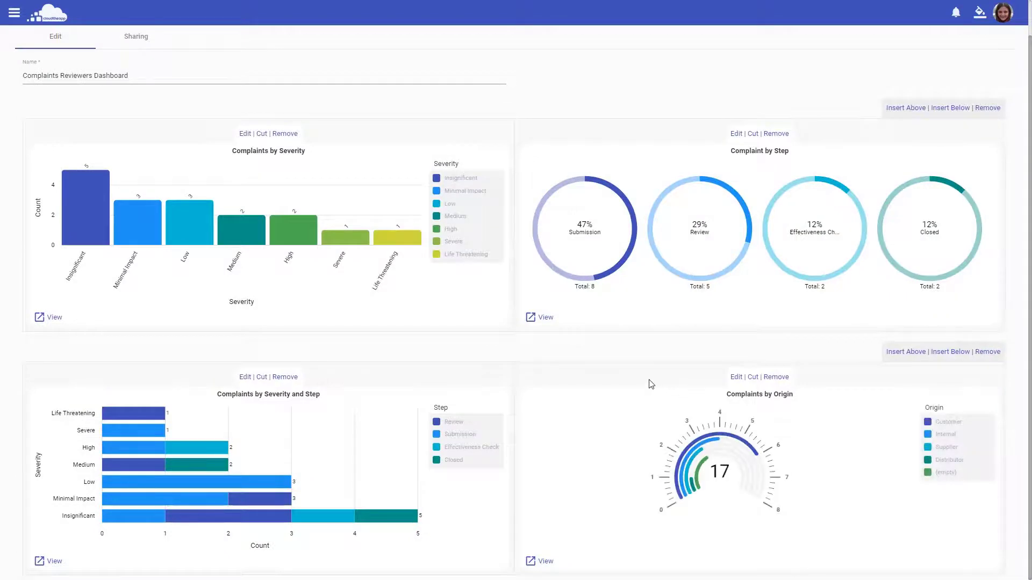
Share the complaints dashboard with specific roles and list it among the DEV stage dashboards.
left_click(135, 37)
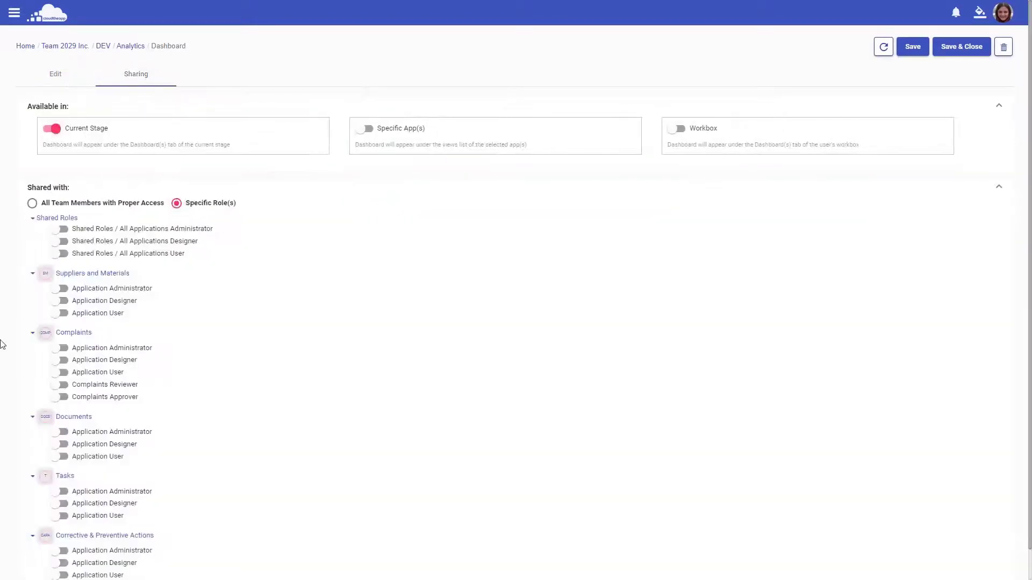
left_click(122, 53)
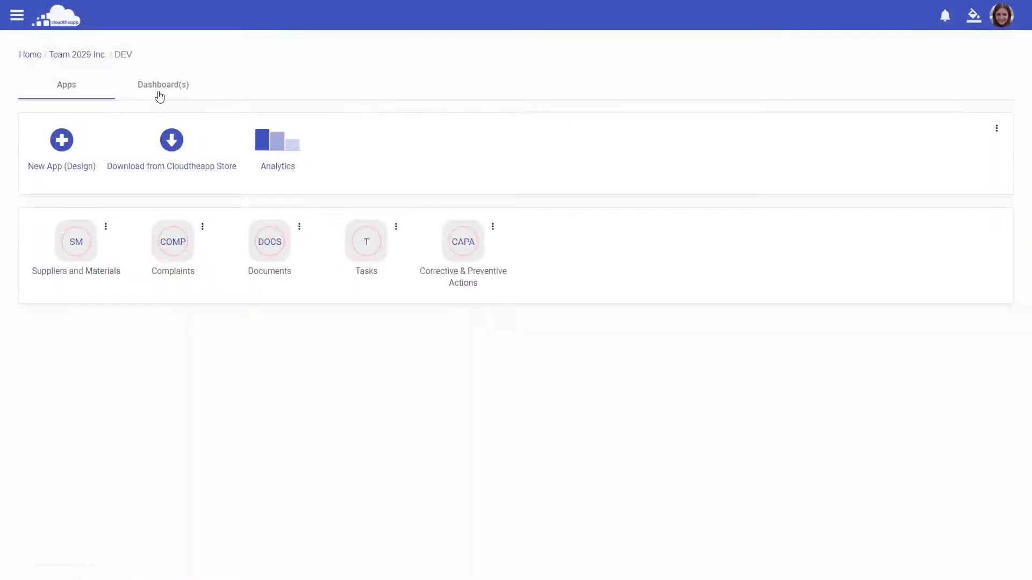
left_click(162, 84)
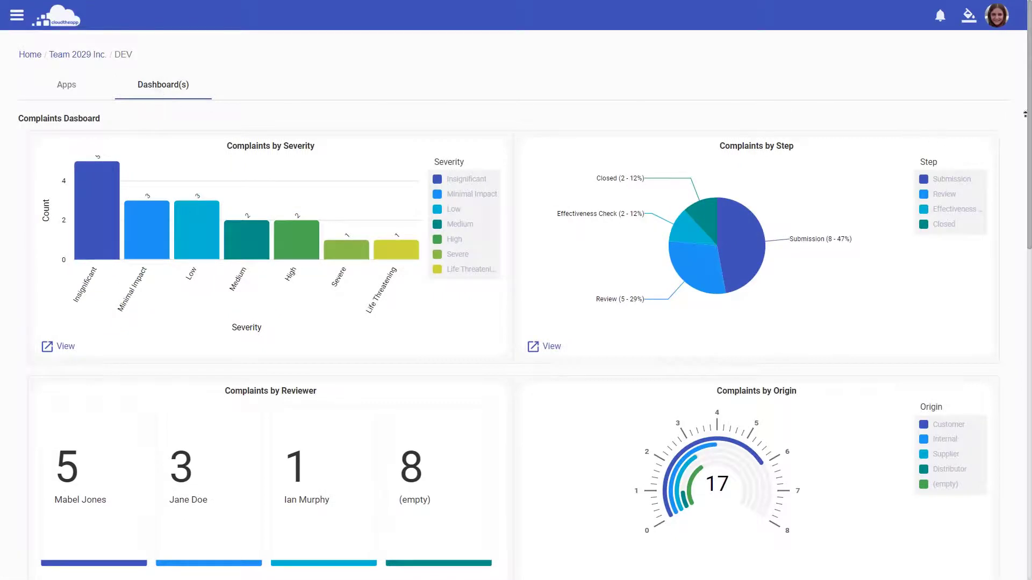
scroll("down", 3)
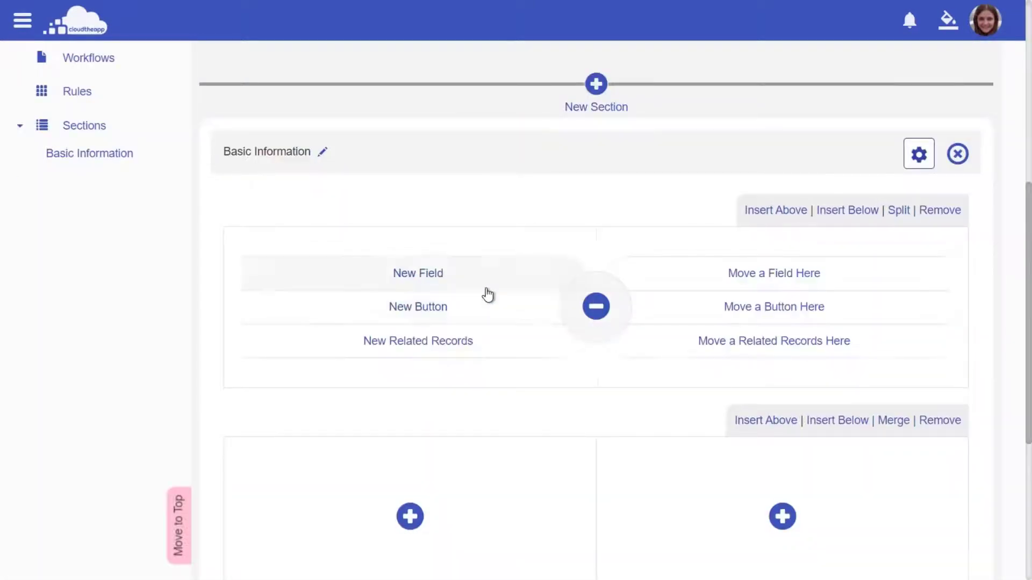
Add a new Basic Information field and an Email column to the desktop list view.
left_click(417, 273)
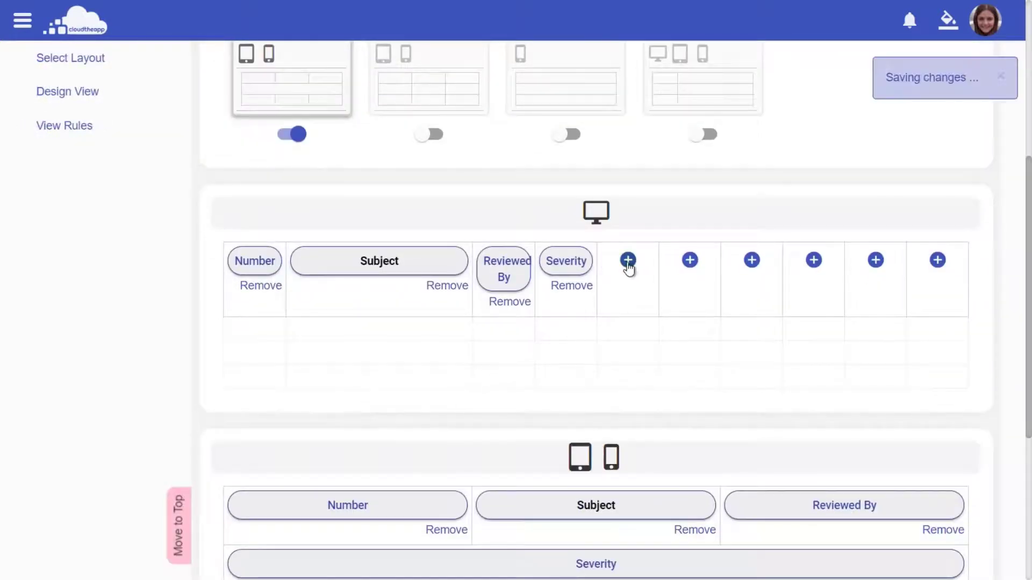
left_click(627, 260)
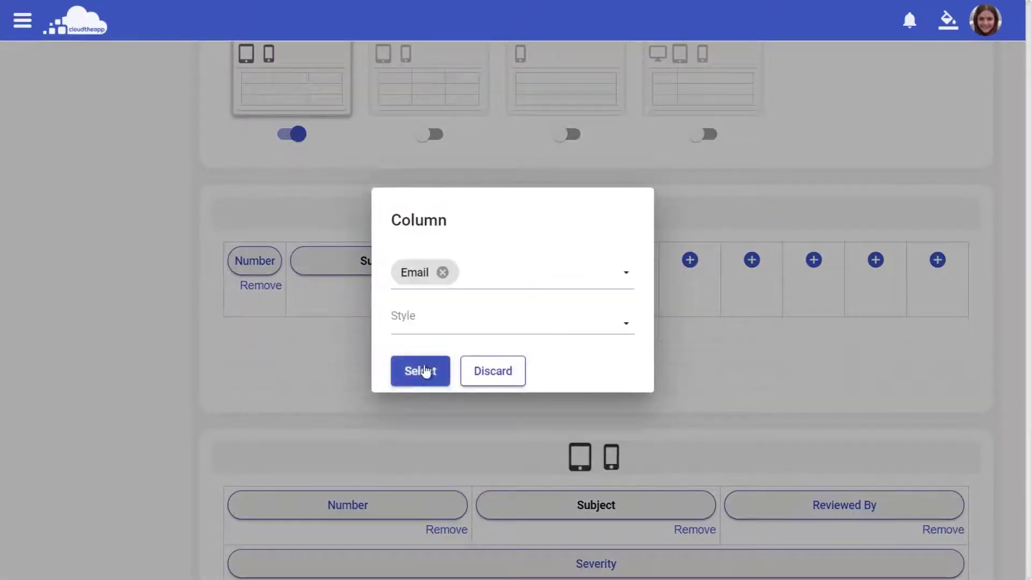
left_click(419, 371)
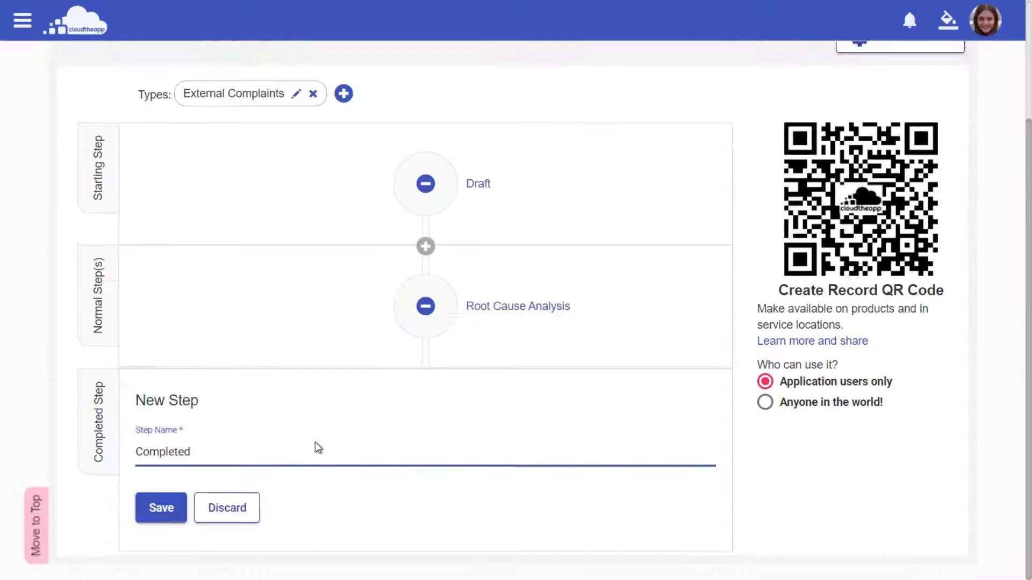
Save a Completed workflow step and change Details section access at Root Cause Analysis.
left_click(160, 507)
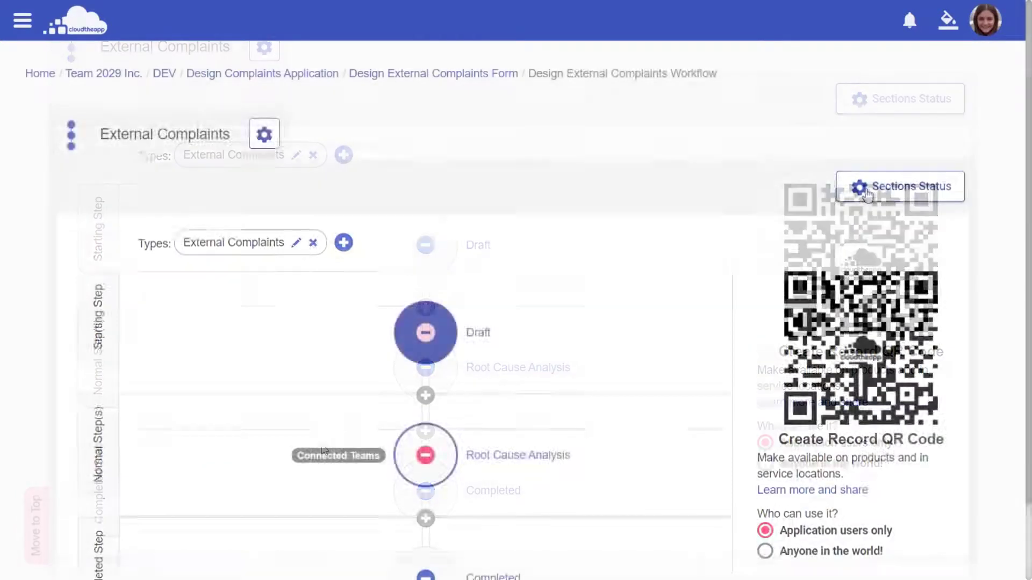
left_click(899, 185)
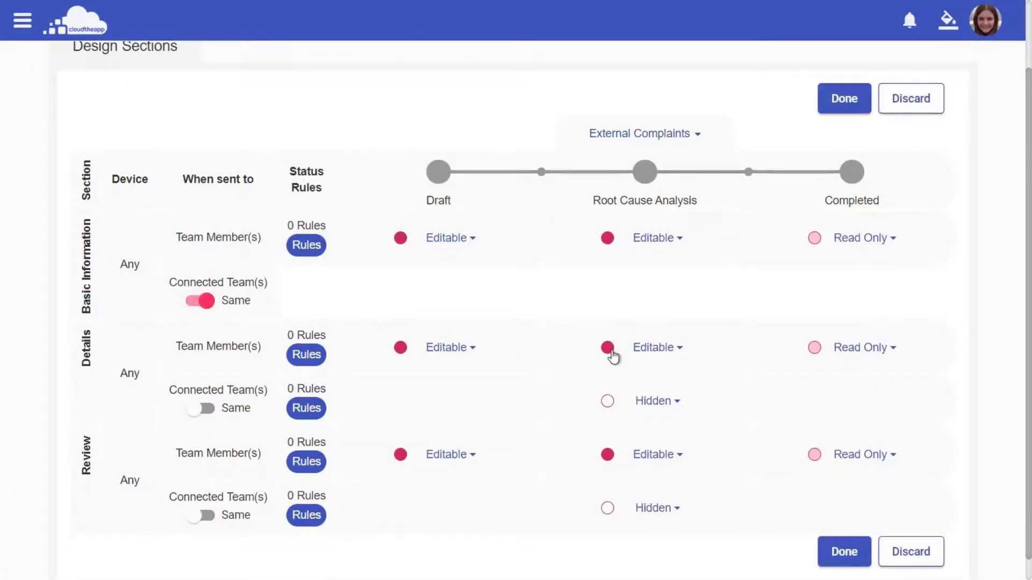
left_click(606, 347)
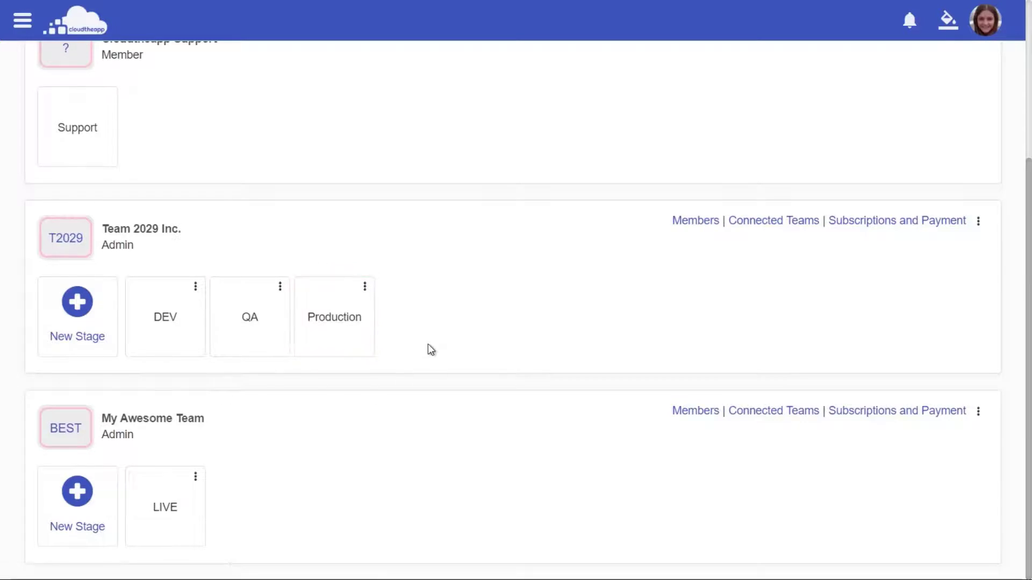
Check the empty Production stage, then enter QA and reach the Complaints app's menu.
left_click(333, 315)
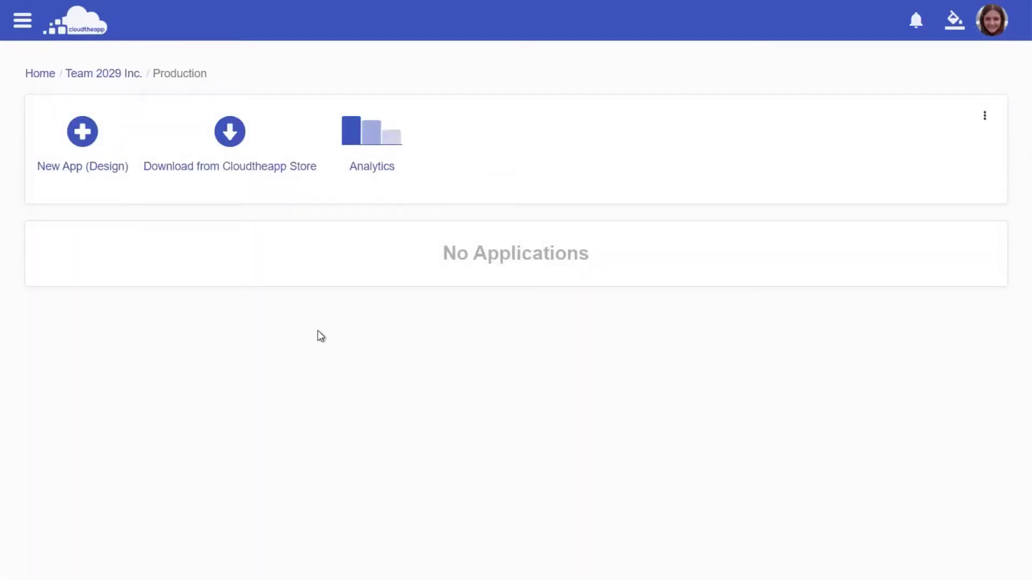
left_click(104, 73)
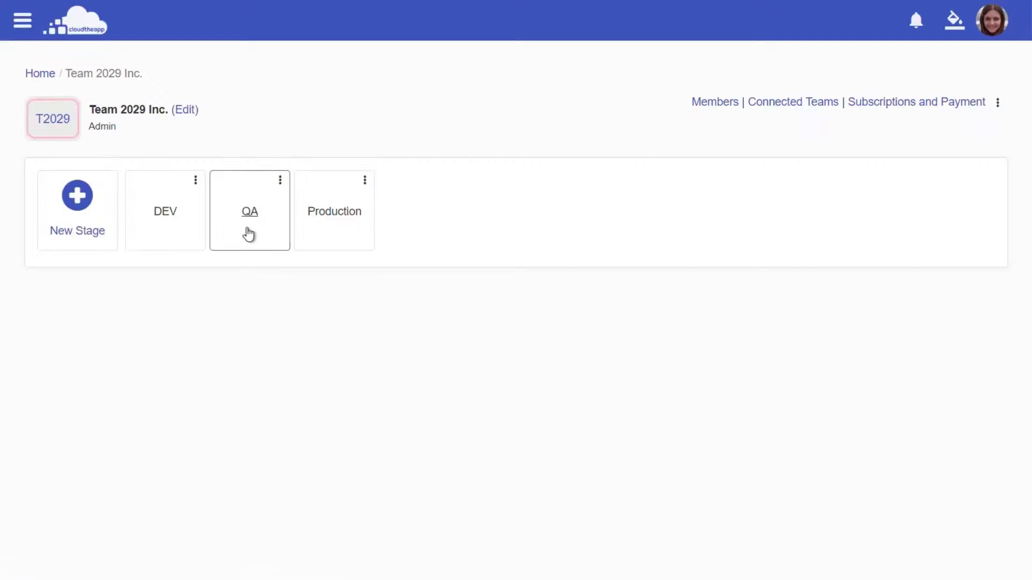
left_click(249, 211)
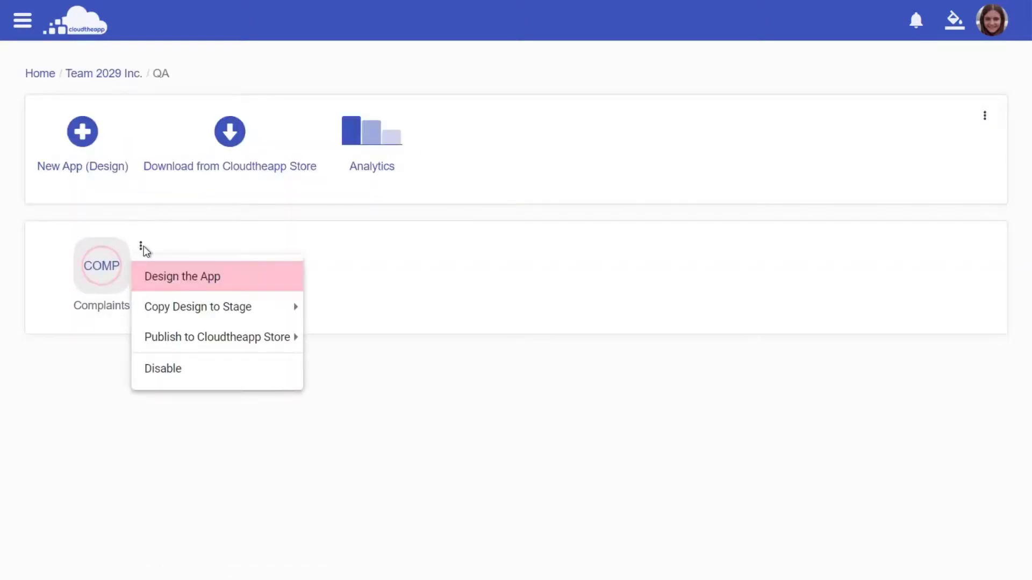
left_click(370, 366)
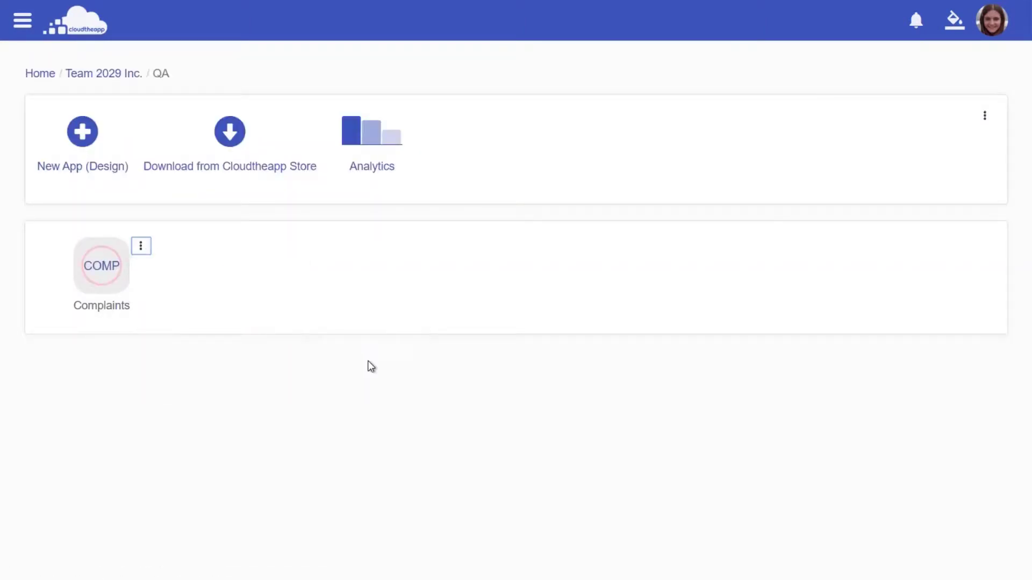